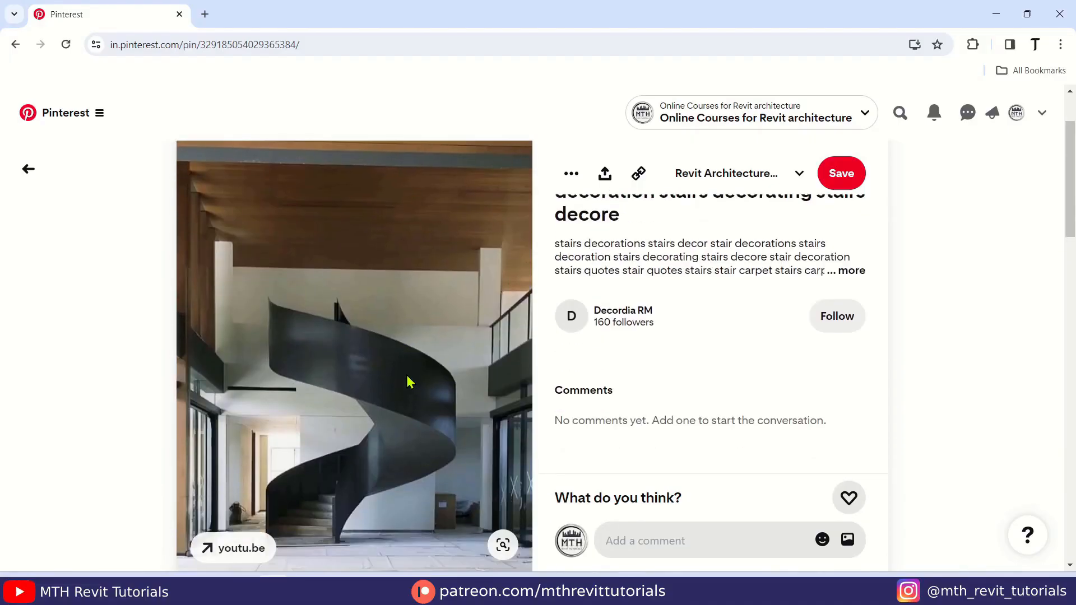
Step: Scroll past the reference photo and orbit the finished spiral stair model to view it
{"action": "scroll", "scroll_direction": "down", "scroll_amount": 3}
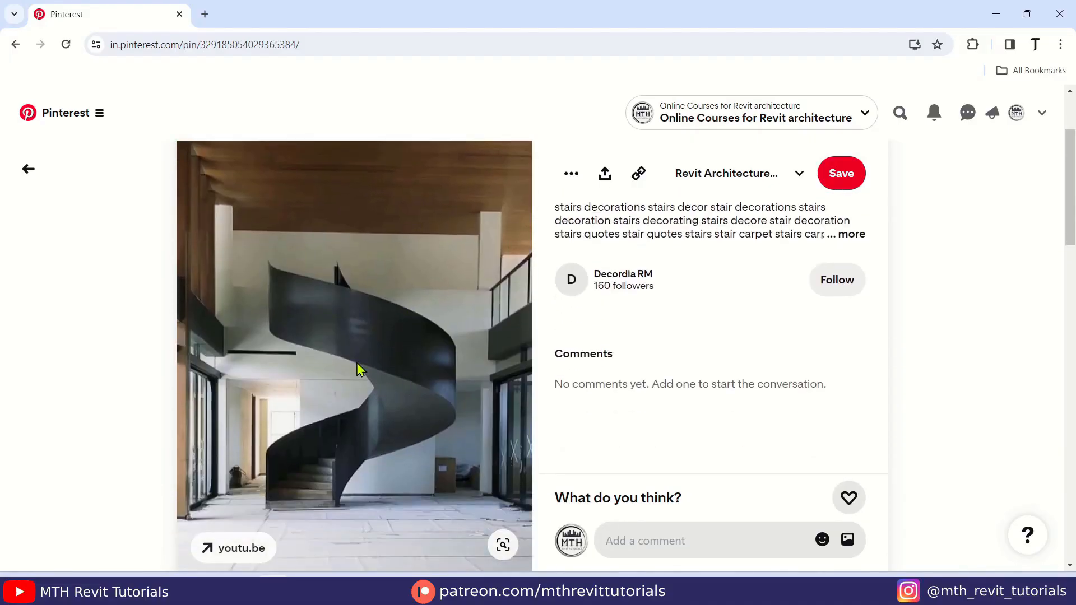
{"action": "mouse_move", "coordinate": [248, 500]}
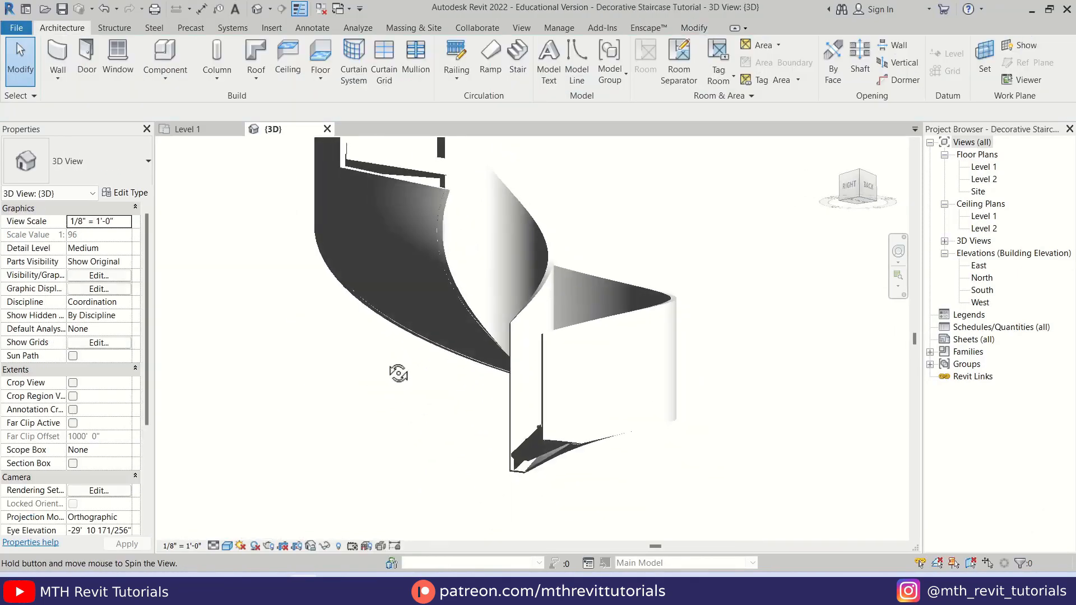
{"action": "left_click_drag", "start_coordinate": [397, 373], "coordinate": [493, 334]}
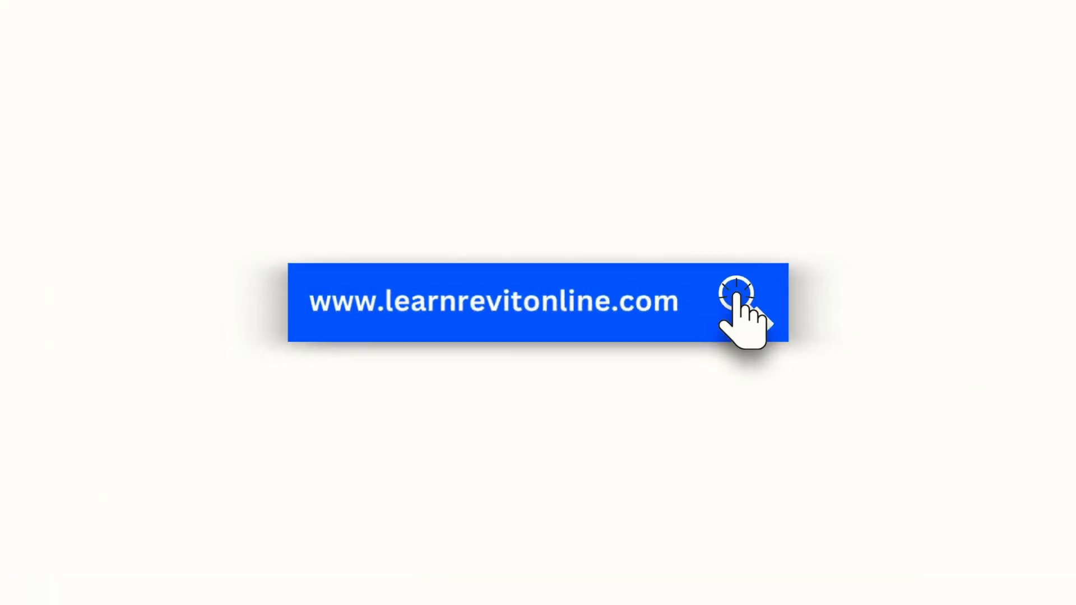
Step: Go to the learnrevitonline.com home page and point out the course bundle offer
{"action": "left_click", "coordinate": [733, 291]}
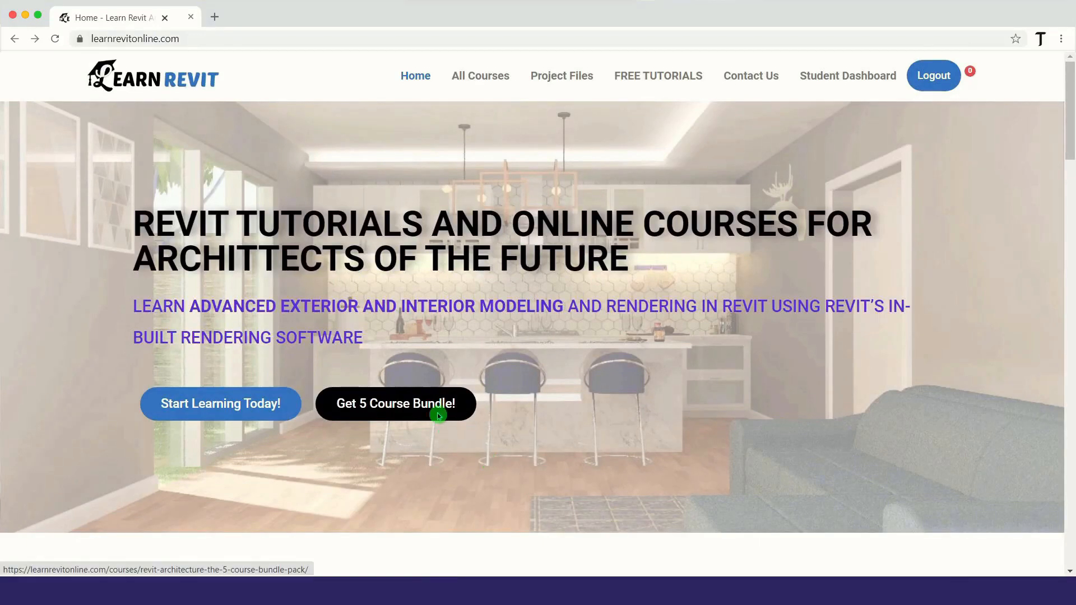
{"action": "left_click", "coordinate": [394, 403]}
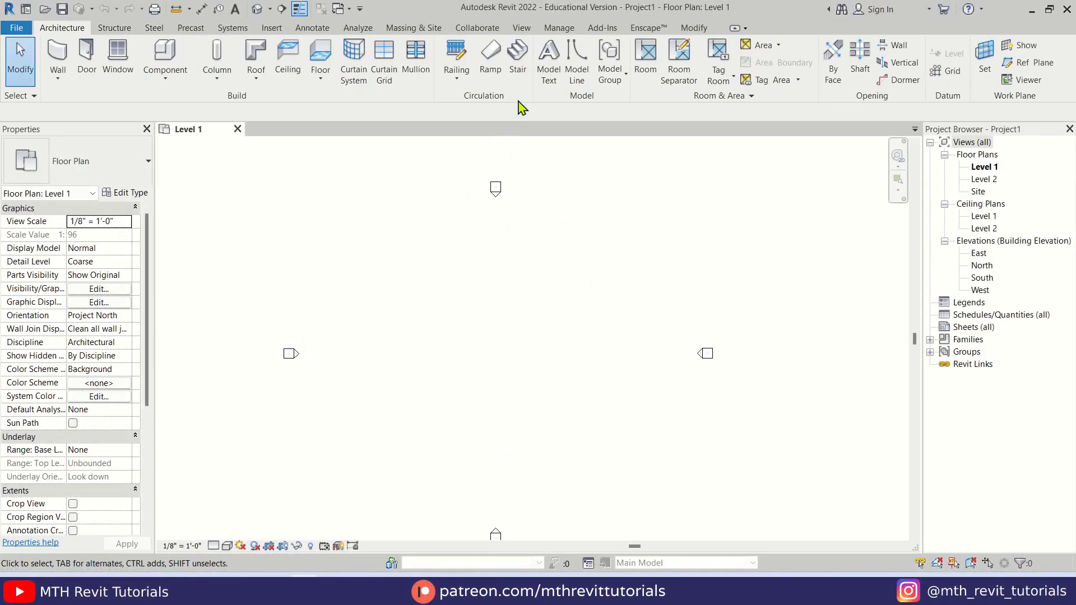
Step: Start a Full-Step Spiral stair and lower its type's Maximum Riser Height to 15cm
{"action": "left_click", "coordinate": [518, 50]}
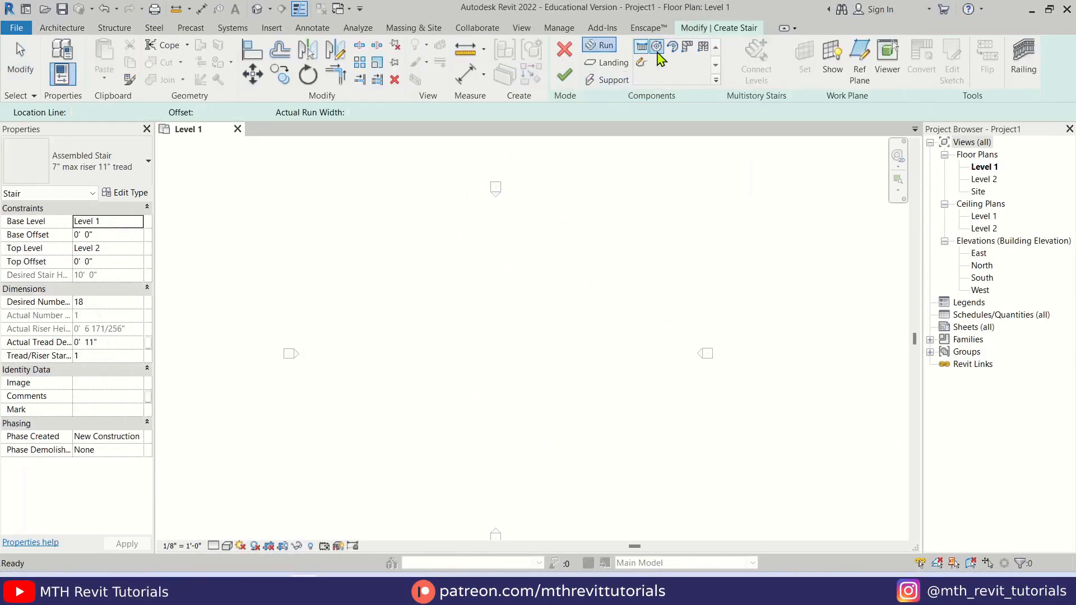
{"action": "left_click", "coordinate": [658, 46]}
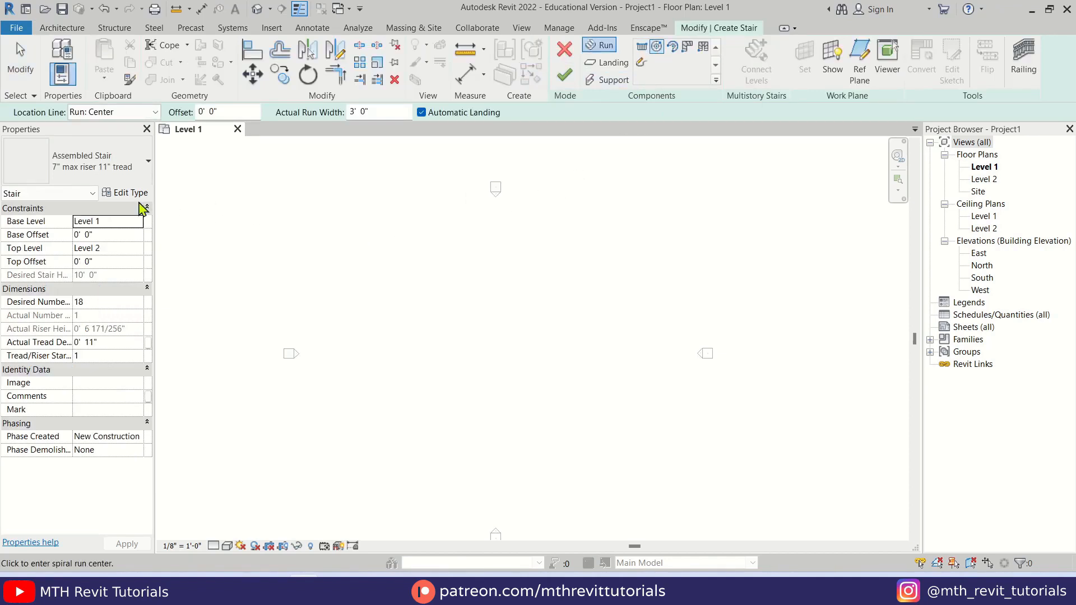
{"action": "left_click", "coordinate": [130, 193]}
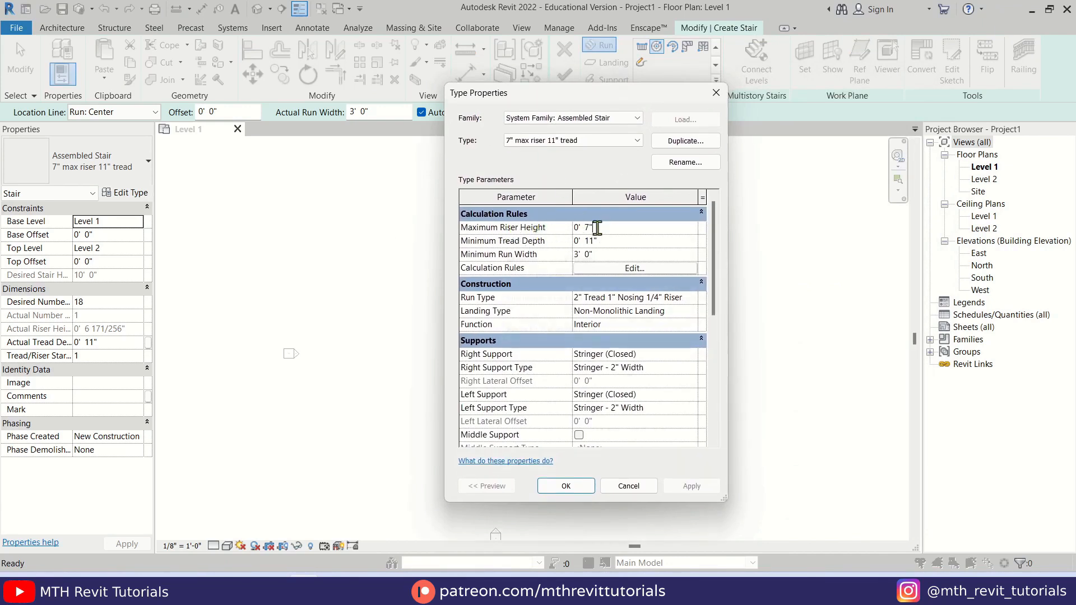
{"action": "type", "text": "15cm"}
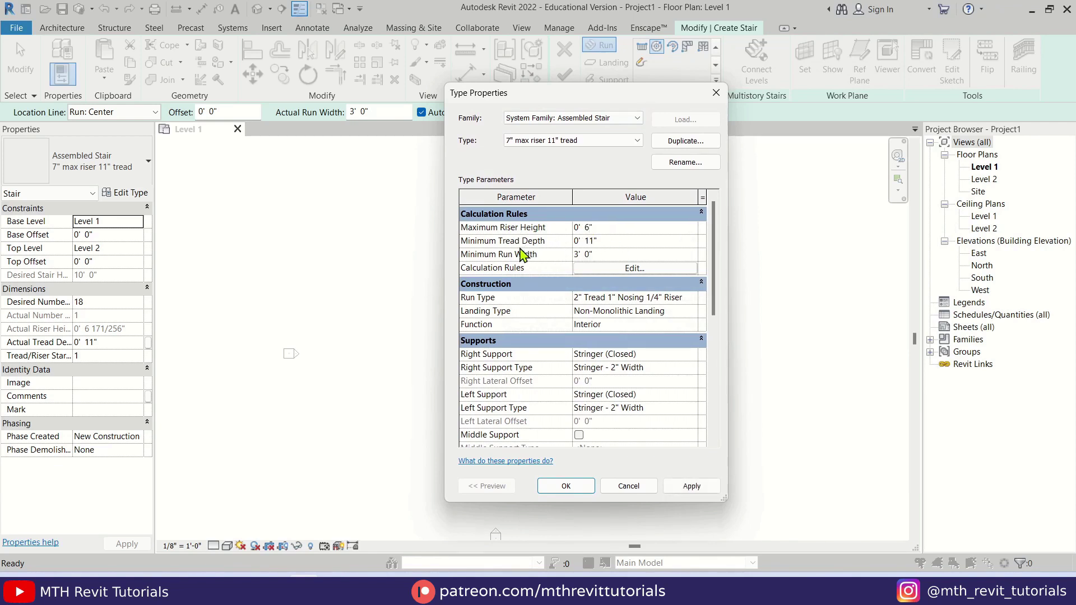
{"action": "mouse_move", "coordinate": [599, 246]}
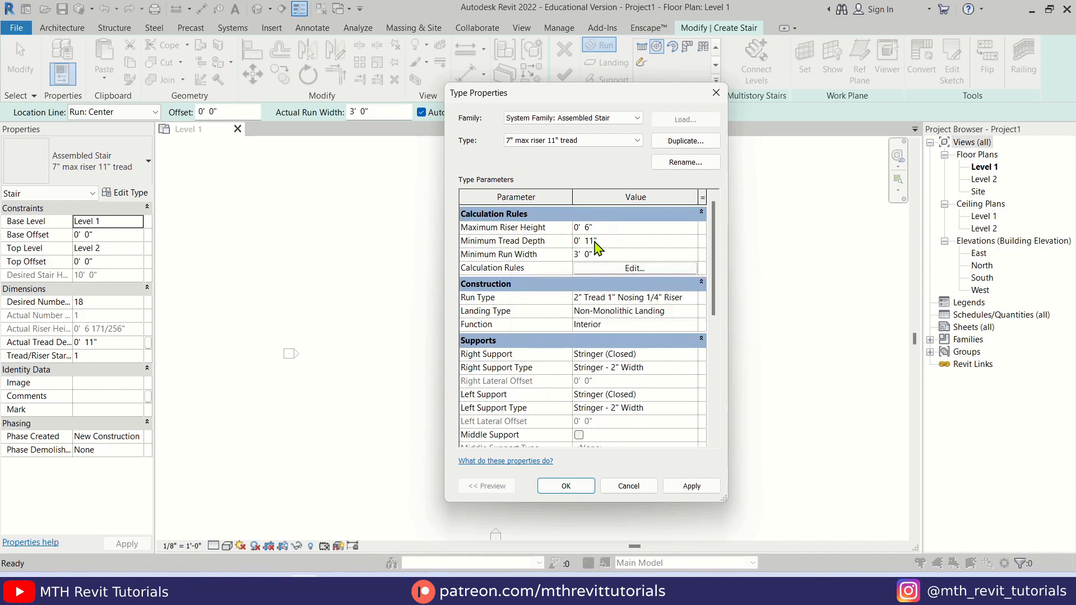
{"action": "left_click", "coordinate": [566, 485]}
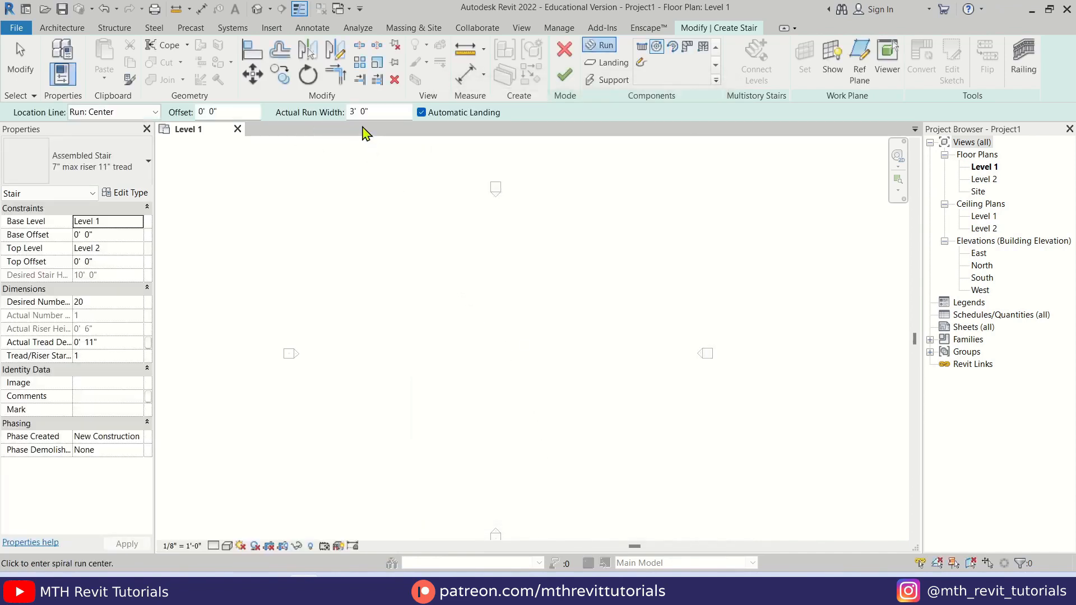
Step: Set the stair's Actual Run Width on the Options Bar to 1.2m
{"action": "left_click", "coordinate": [375, 112]}
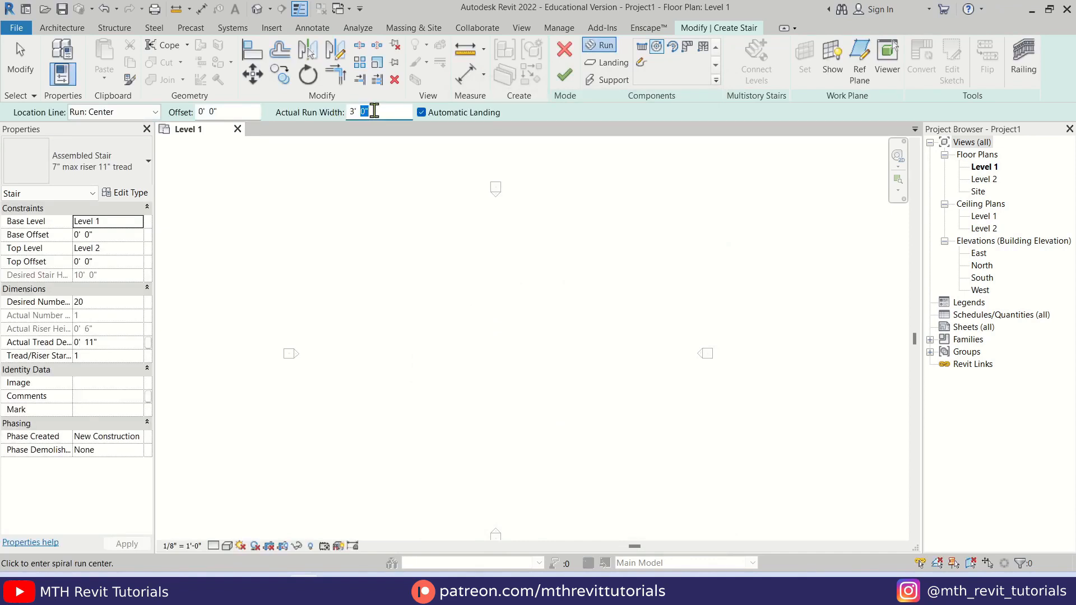
{"action": "type", "text": "1.2m"}
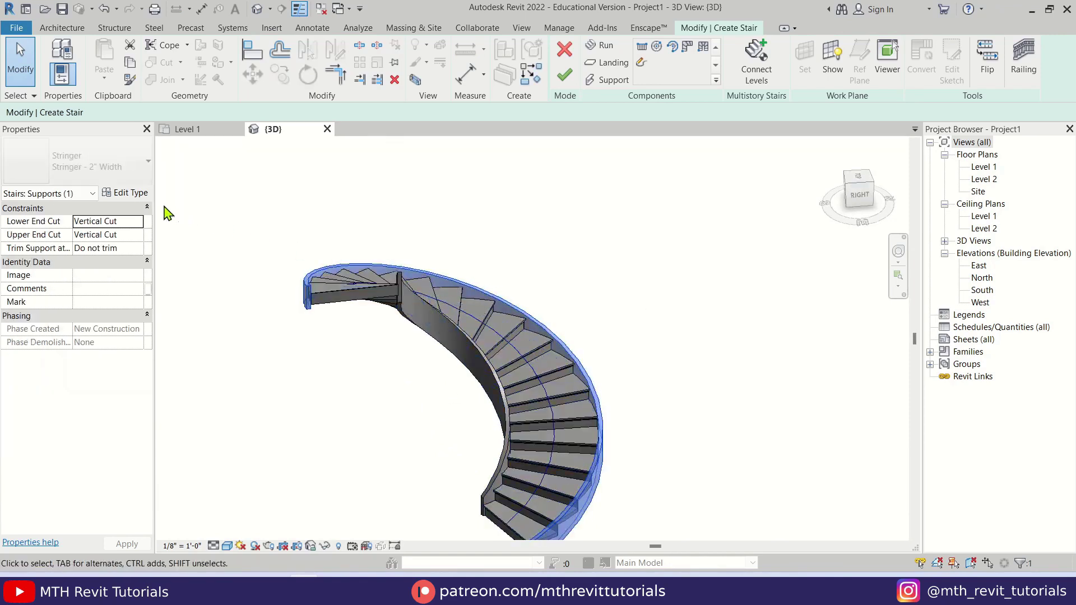
Step: Raise the stringer type's Total Depth to 3' 6" so the supports become tall curved walls
{"action": "left_click", "coordinate": [125, 193]}
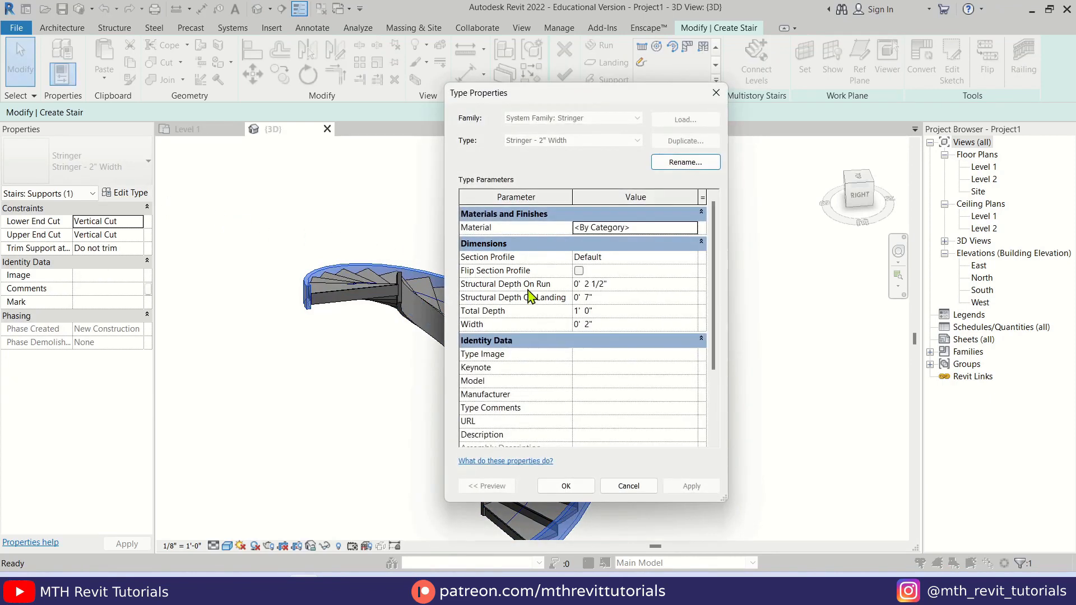
{"action": "left_click", "coordinate": [611, 311]}
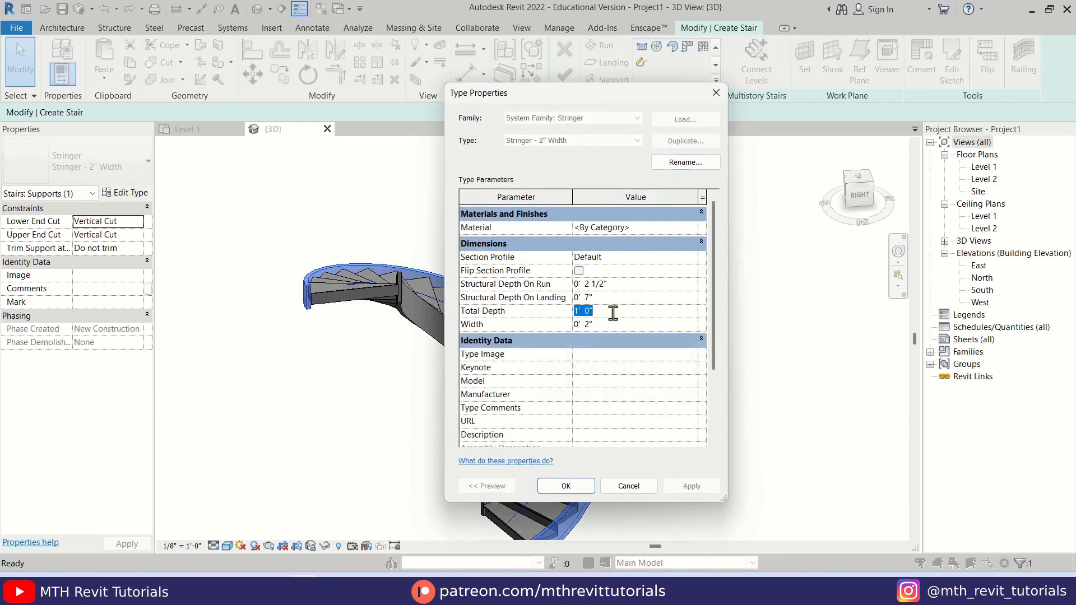
{"action": "type", "text": "3 1m"}
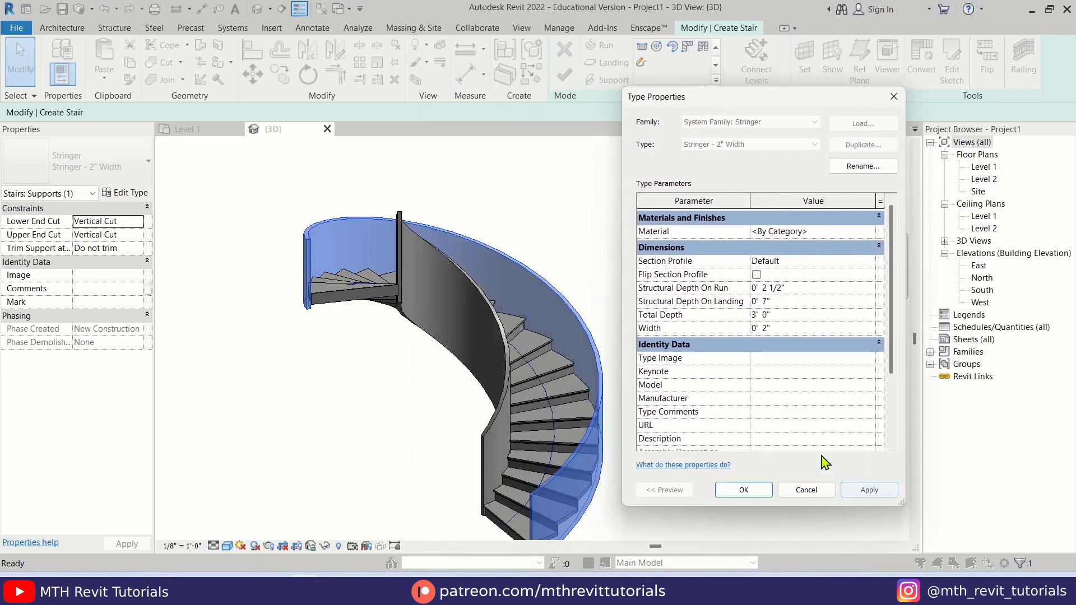
{"action": "mouse_move", "coordinate": [452, 253]}
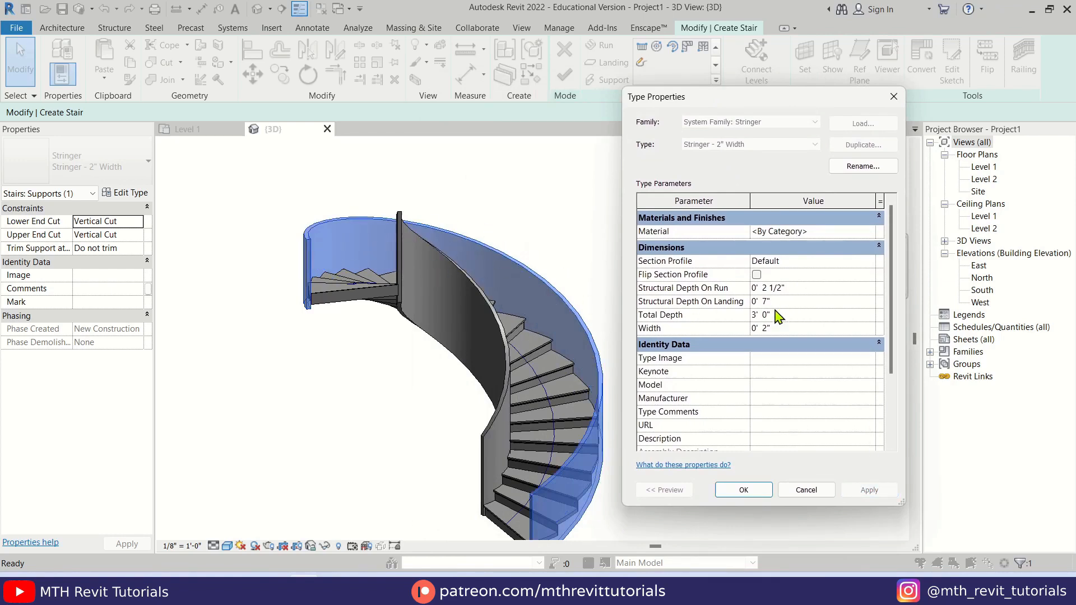
{"action": "left_click", "coordinate": [767, 315]}
{"action": "type", "text": "6"}
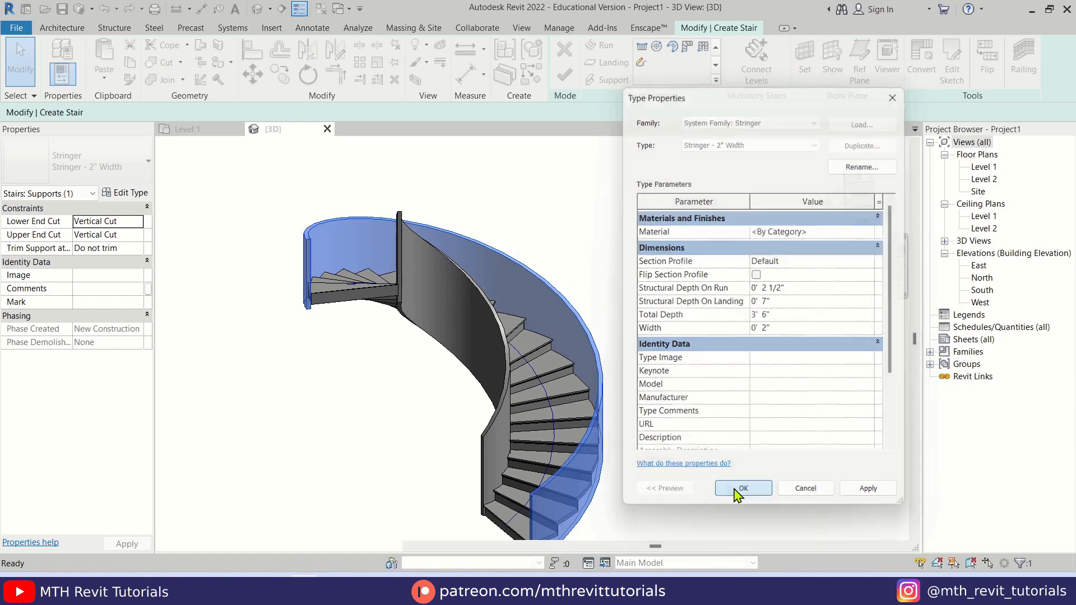
{"action": "left_click", "coordinate": [743, 488]}
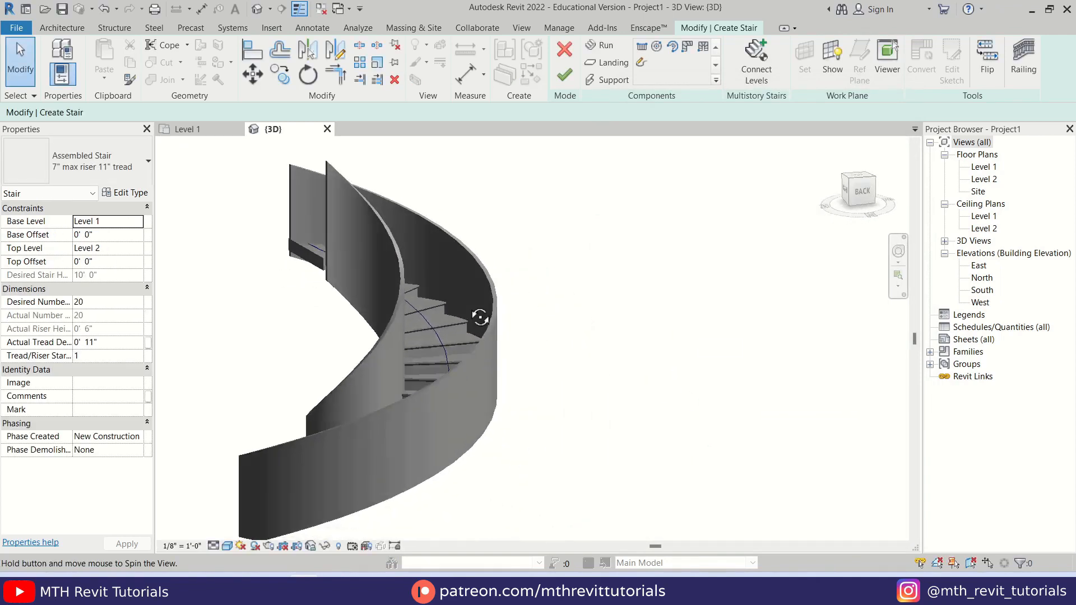
Step: Orbit to inspect the tall stringers, then select the railing for removal
{"action": "left_click_drag", "start_coordinate": [481, 316], "coordinate": [356, 446]}
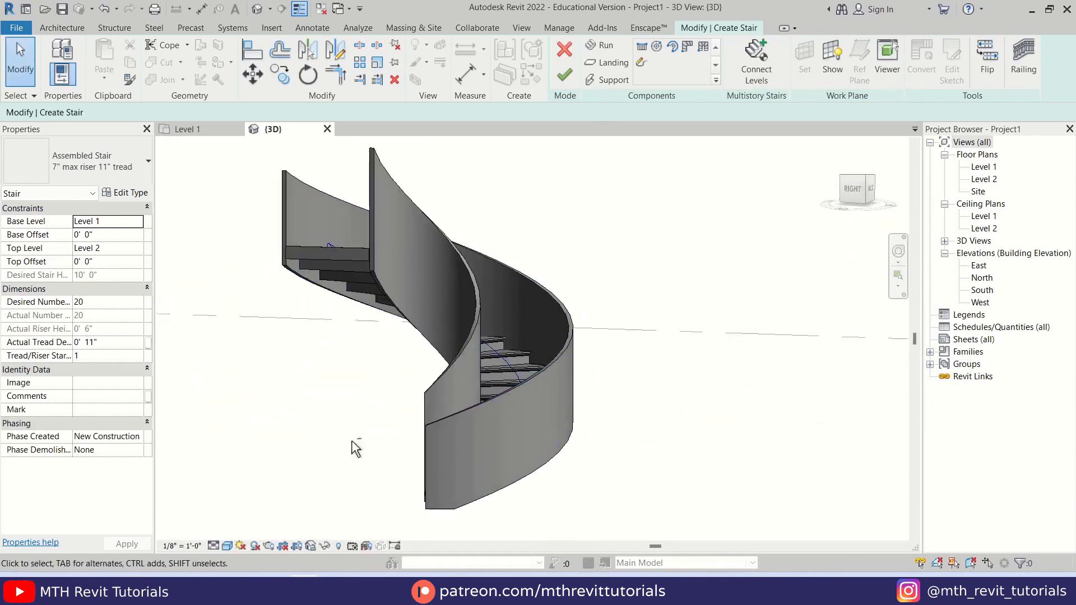
{"action": "left_click_drag", "start_coordinate": [357, 447], "coordinate": [389, 402]}
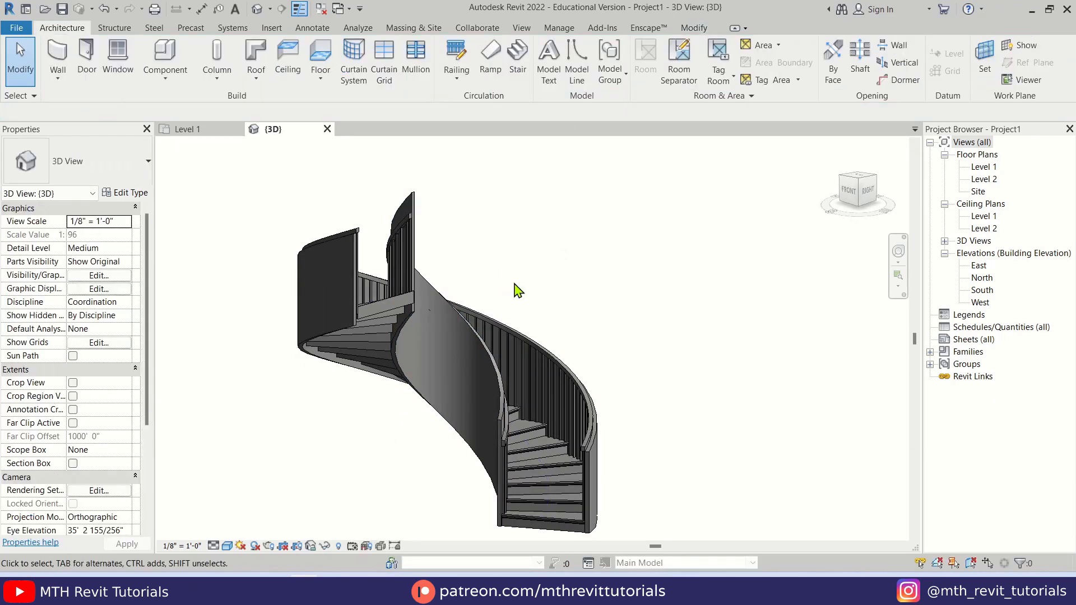
{"action": "left_click", "coordinate": [368, 356]}
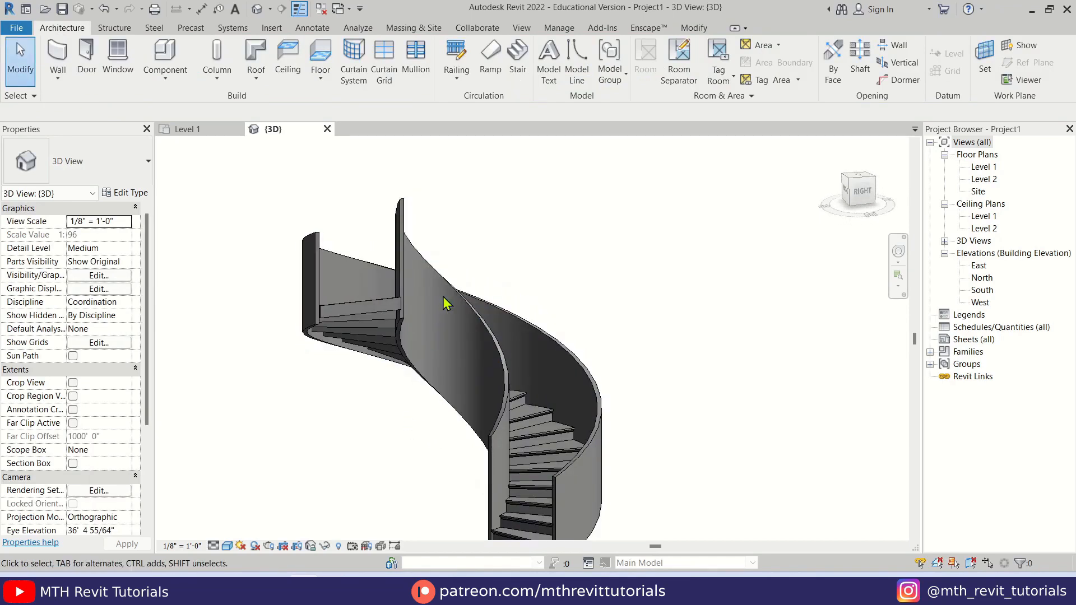
Step: Start an In-Place Mass from Massing & Site, accepting the default name Mass 1
{"action": "left_click", "coordinate": [413, 27]}
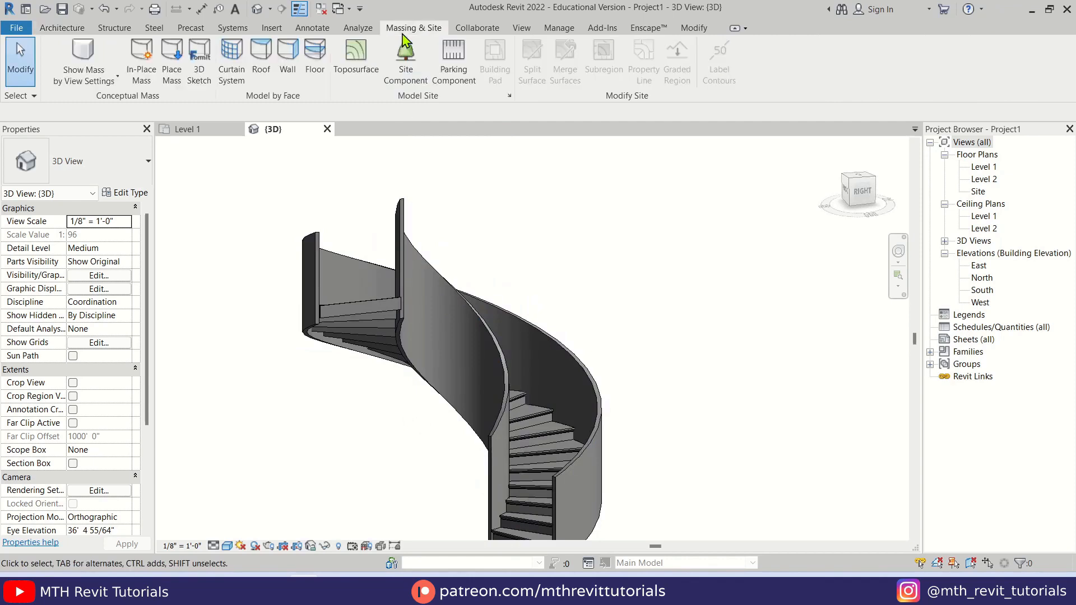
{"action": "mouse_move", "coordinate": [101, 58]}
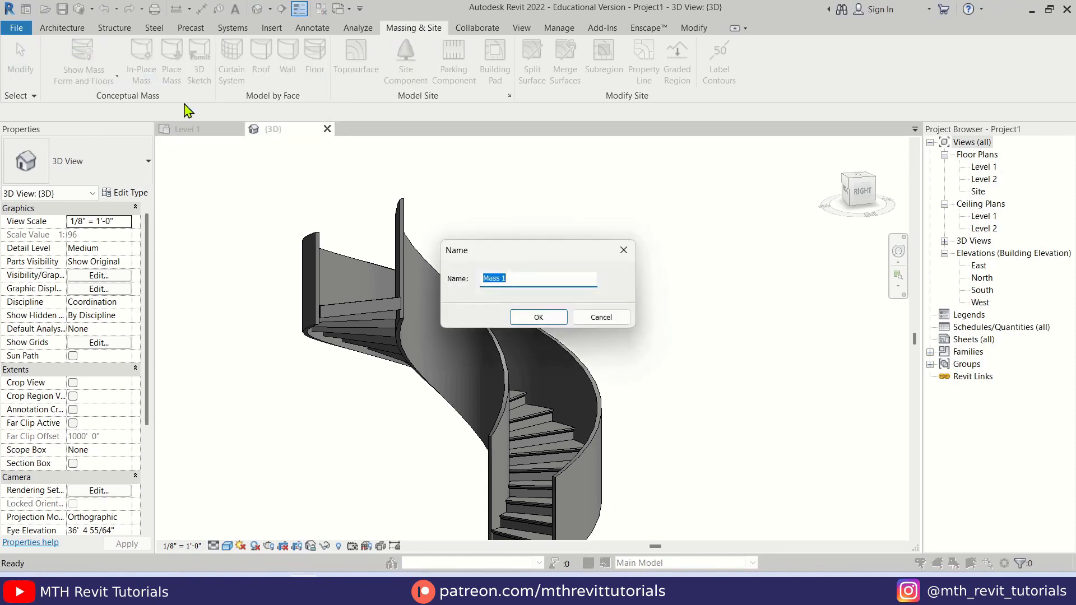
{"action": "left_click", "coordinate": [538, 317]}
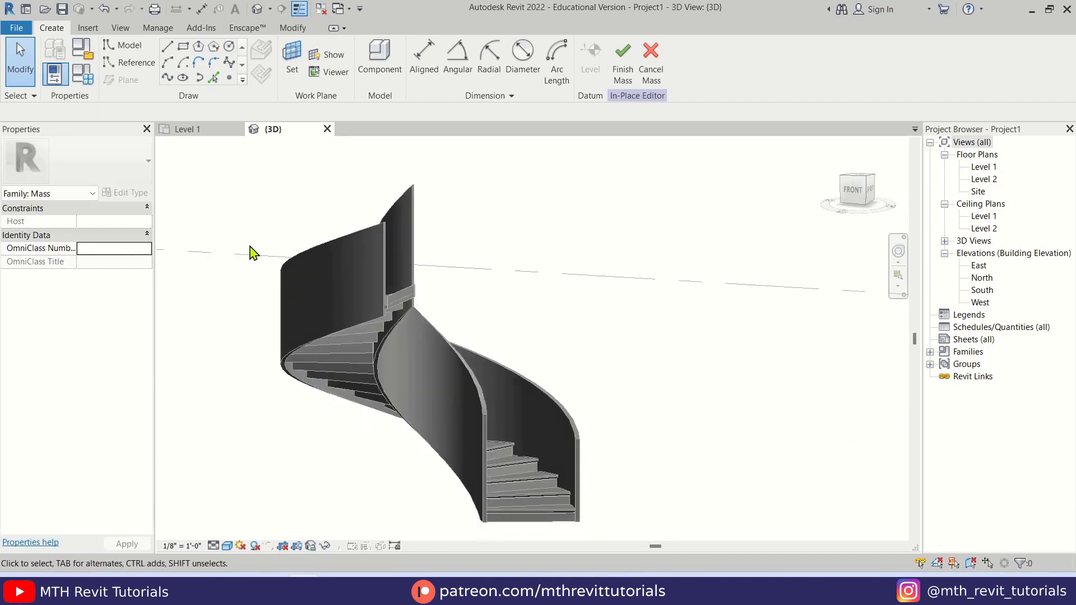
{"action": "mouse_move", "coordinate": [167, 77]}
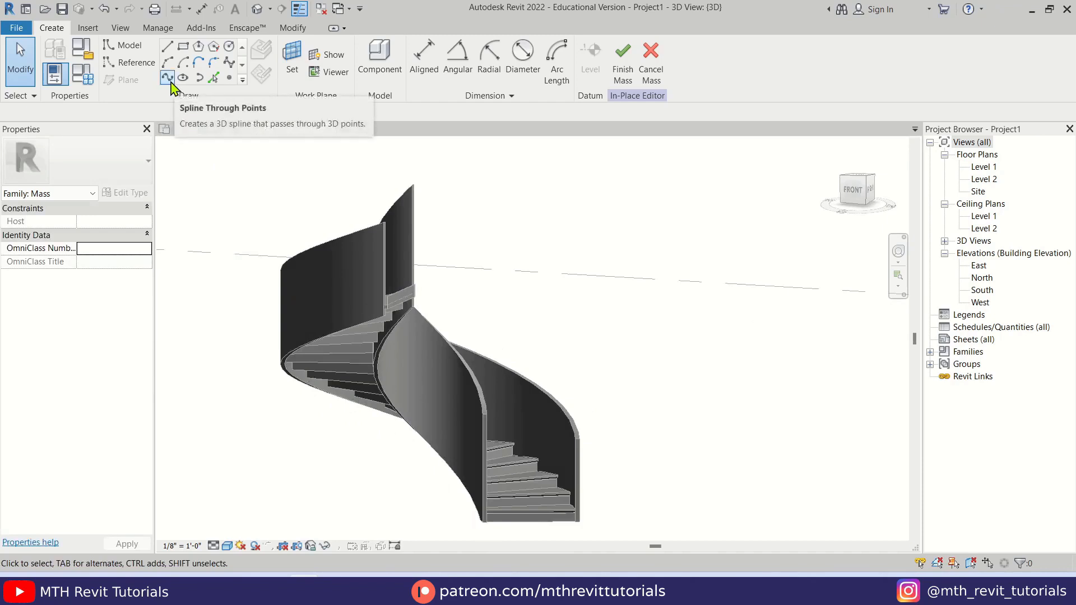
Step: With Hidden Line visual style, trace splines along the stair's curved stringer edges and check them in 3D
{"action": "left_click", "coordinate": [167, 77]}
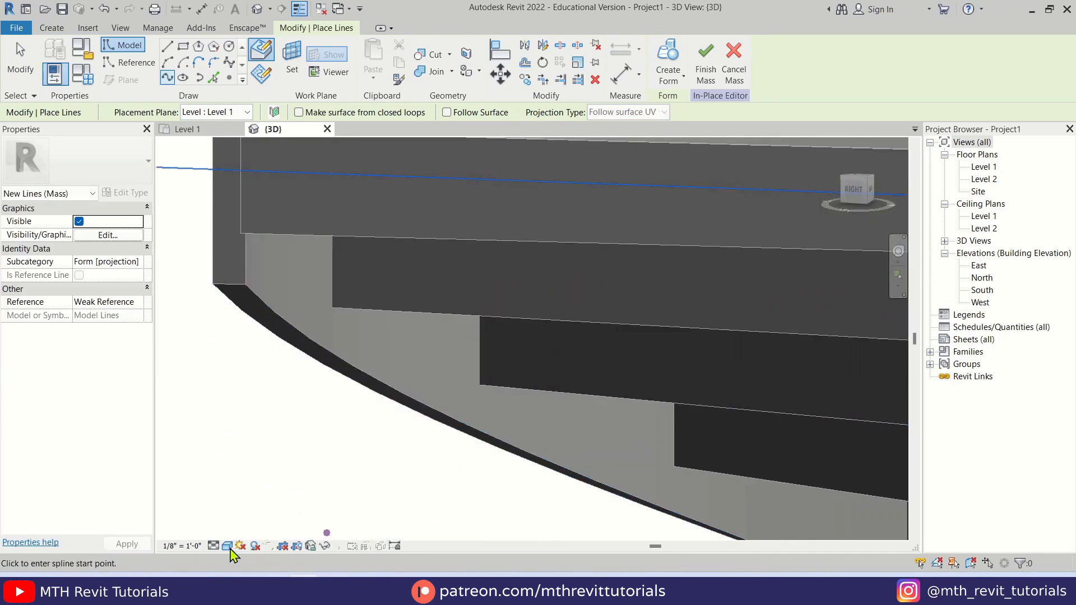
{"action": "left_click", "coordinate": [213, 546]}
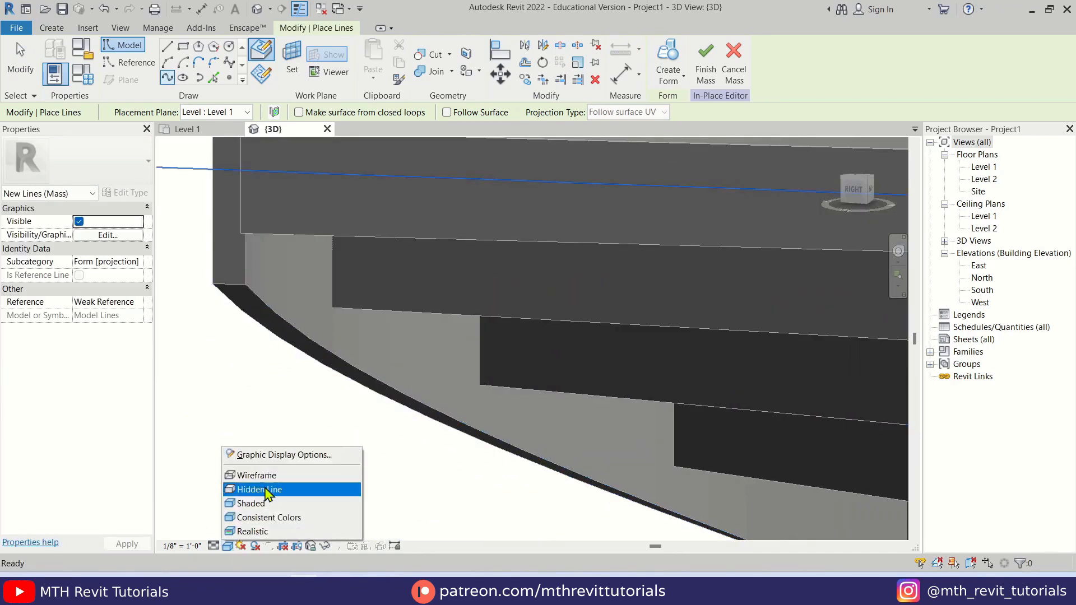
{"action": "left_click", "coordinate": [260, 475]}
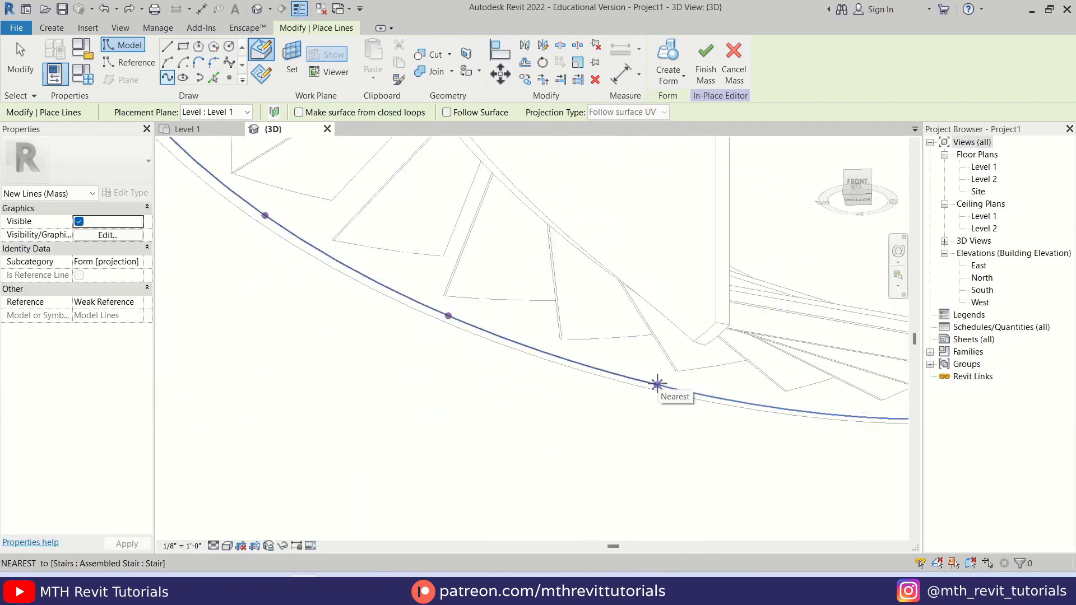
{"action": "right_click", "coordinate": [657, 384]}
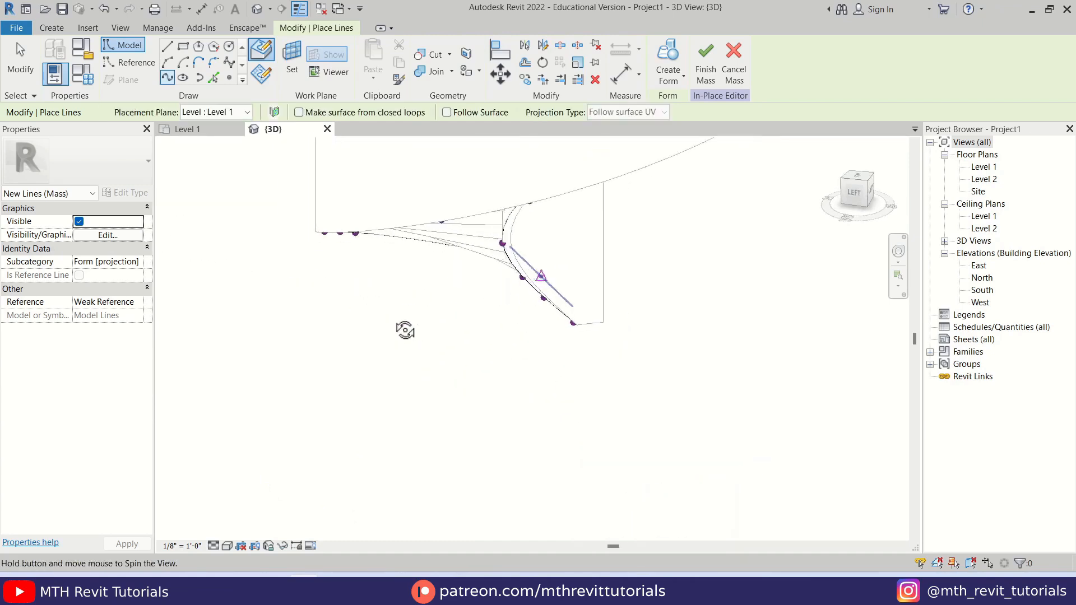
{"action": "left_click_drag", "start_coordinate": [404, 330], "coordinate": [521, 337]}
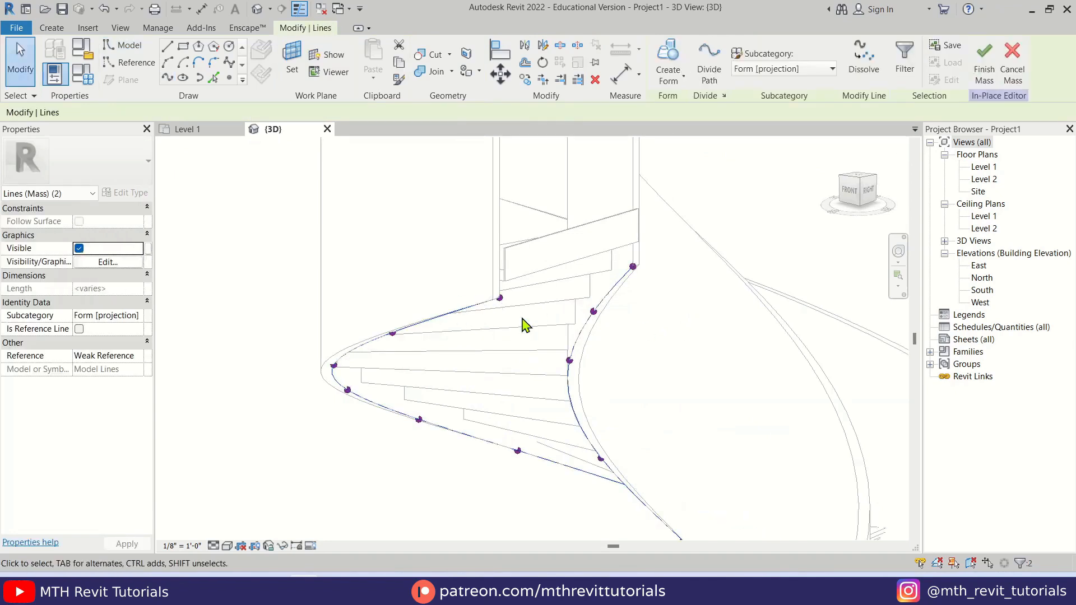
{"action": "mouse_move", "coordinate": [663, 103]}
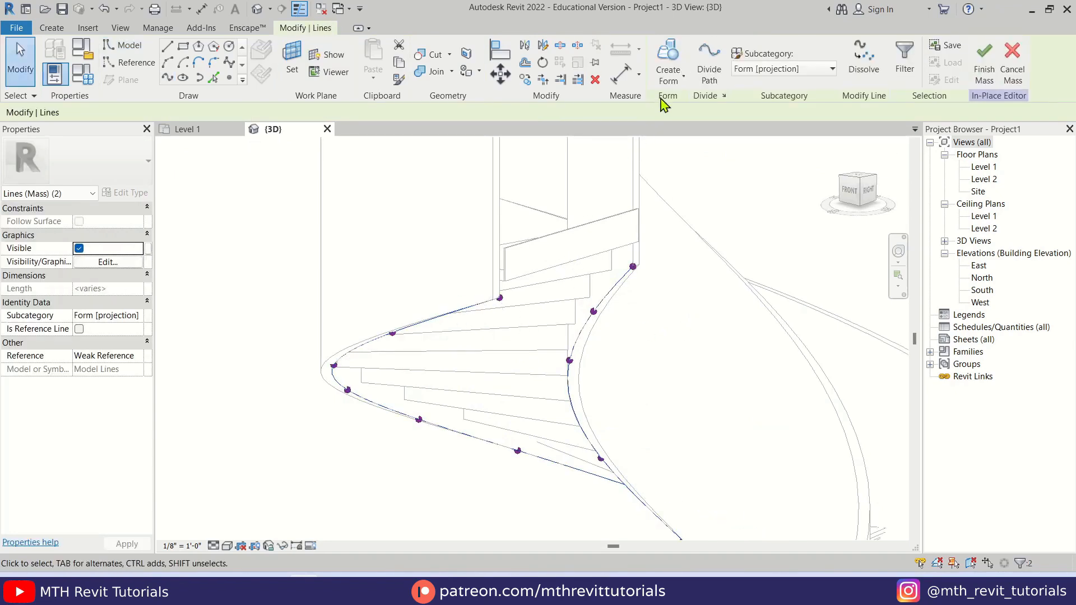
{"action": "mouse_move", "coordinate": [670, 58]}
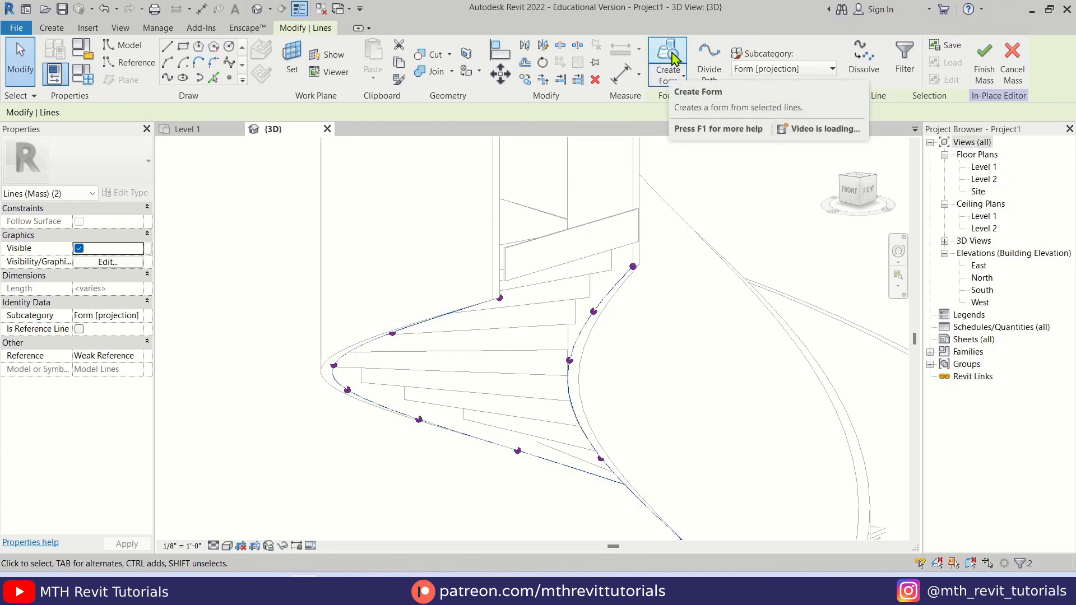
Step: Create a surface form from the two curves, inspect the underside, and finish Mass 1, dismissing the warning
{"action": "left_click", "coordinate": [667, 56]}
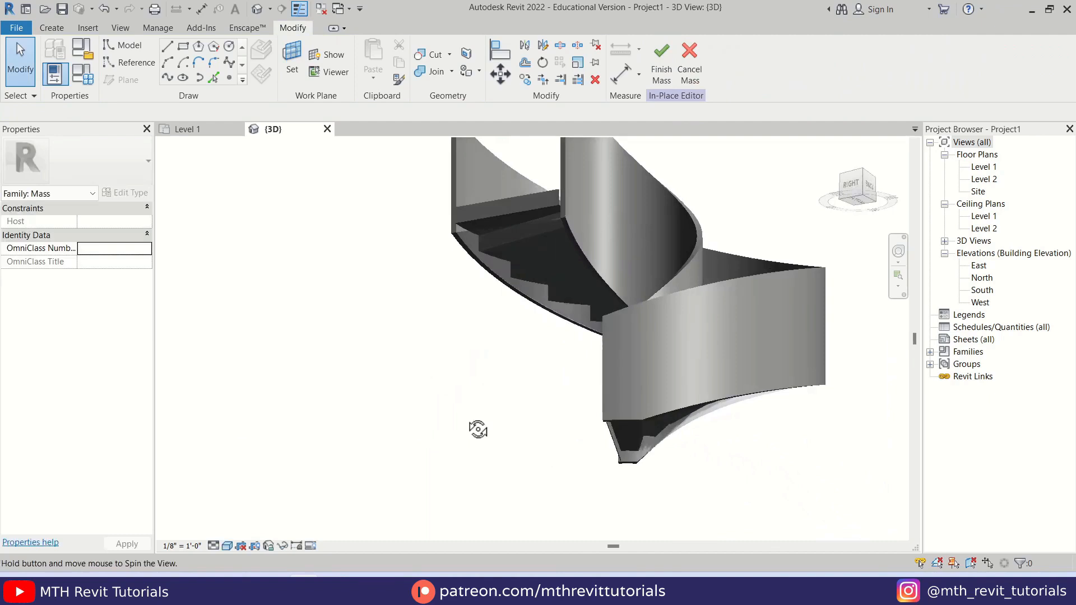
{"action": "left_click_drag", "start_coordinate": [478, 430], "coordinate": [502, 169]}
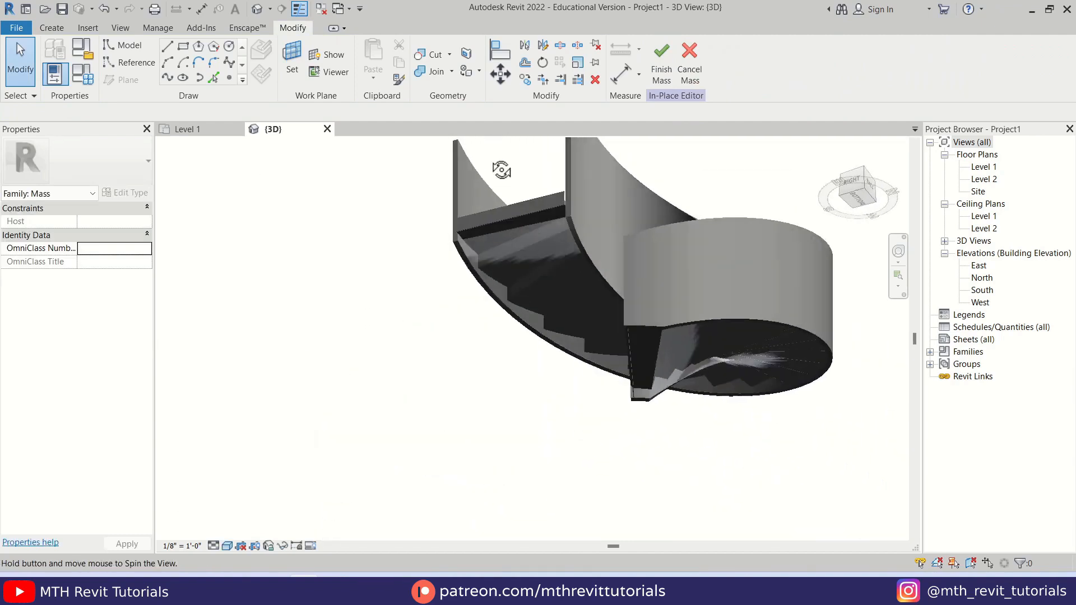
{"action": "left_click_drag", "start_coordinate": [501, 170], "coordinate": [624, 498]}
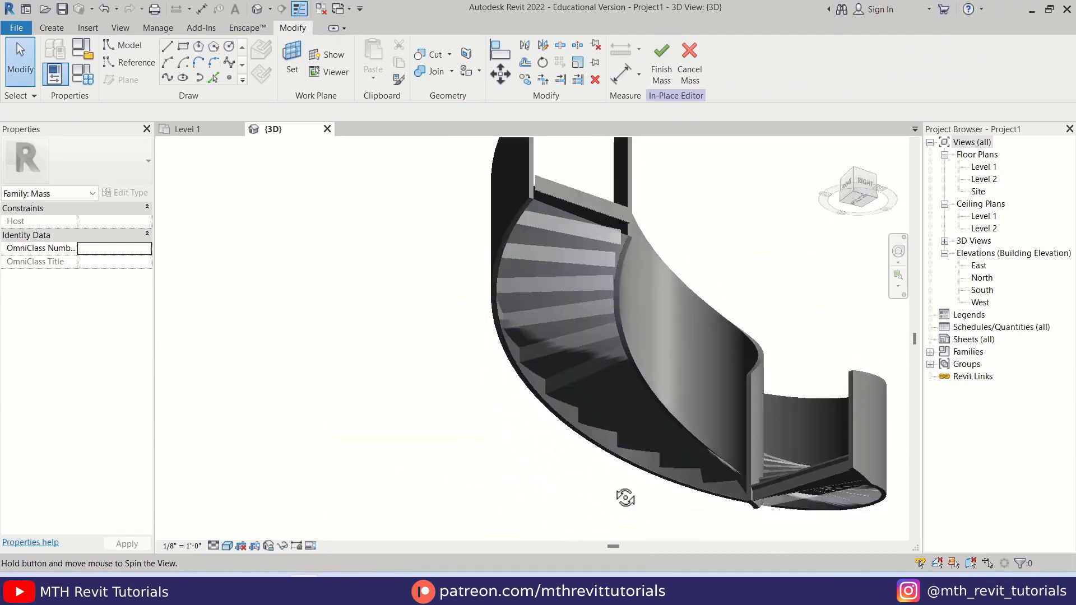
{"action": "left_click", "coordinate": [661, 56]}
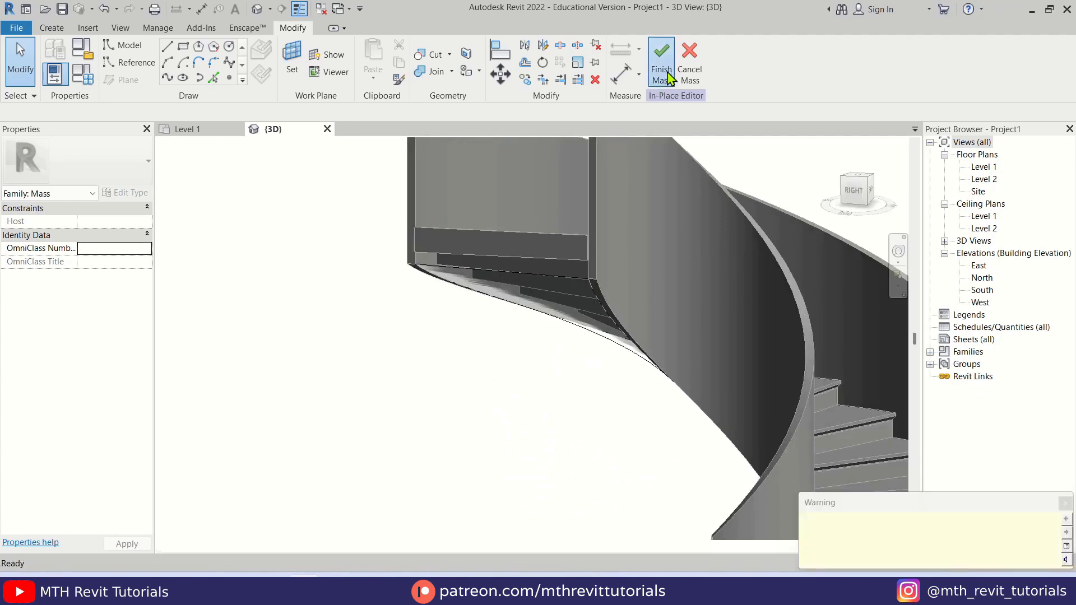
{"action": "left_click", "coordinate": [662, 53]}
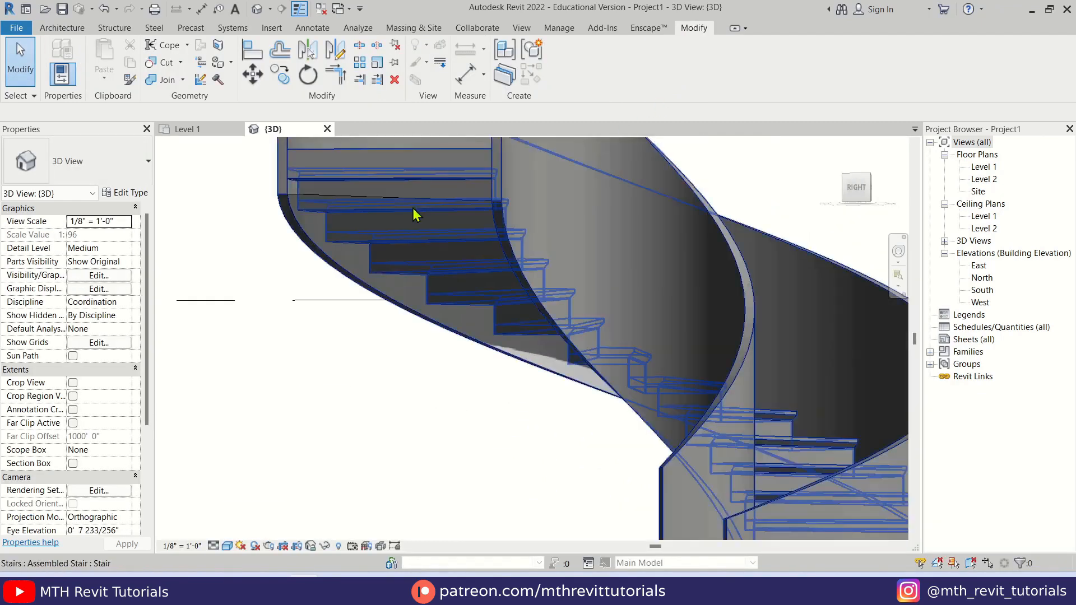
Step: Start Wall by Face and duplicate the wall type under a new Generic name
{"action": "left_click", "coordinate": [61, 27]}
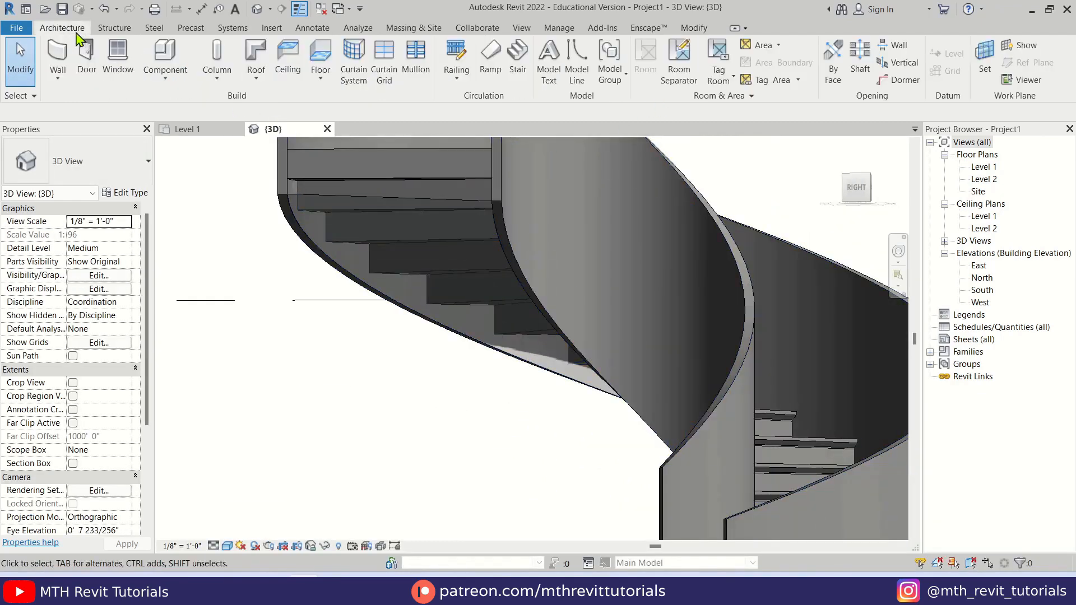
{"action": "left_click", "coordinate": [56, 53]}
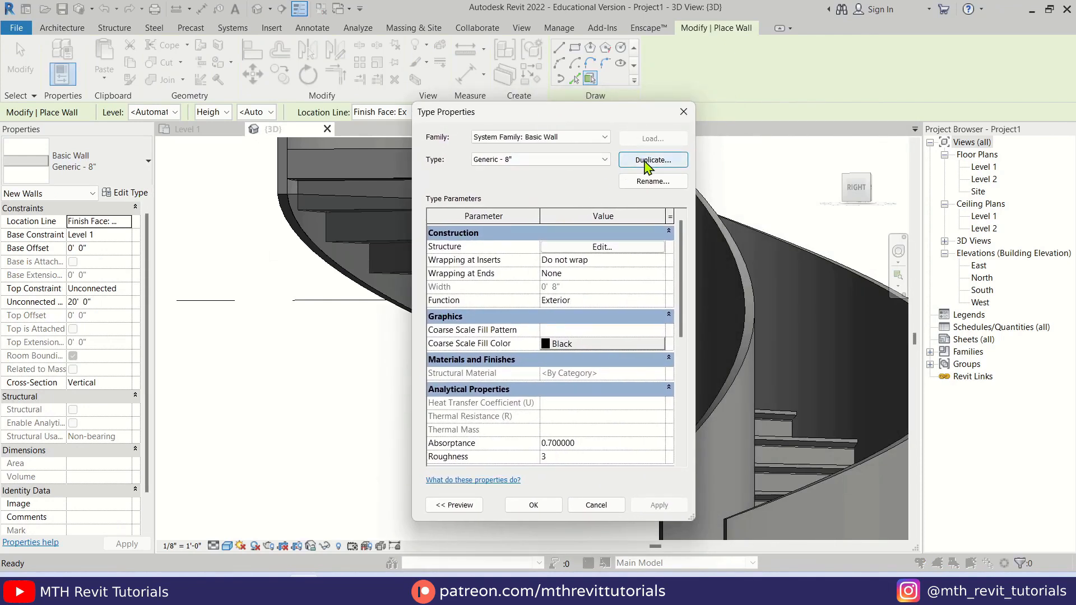
{"action": "left_click", "coordinate": [652, 159]}
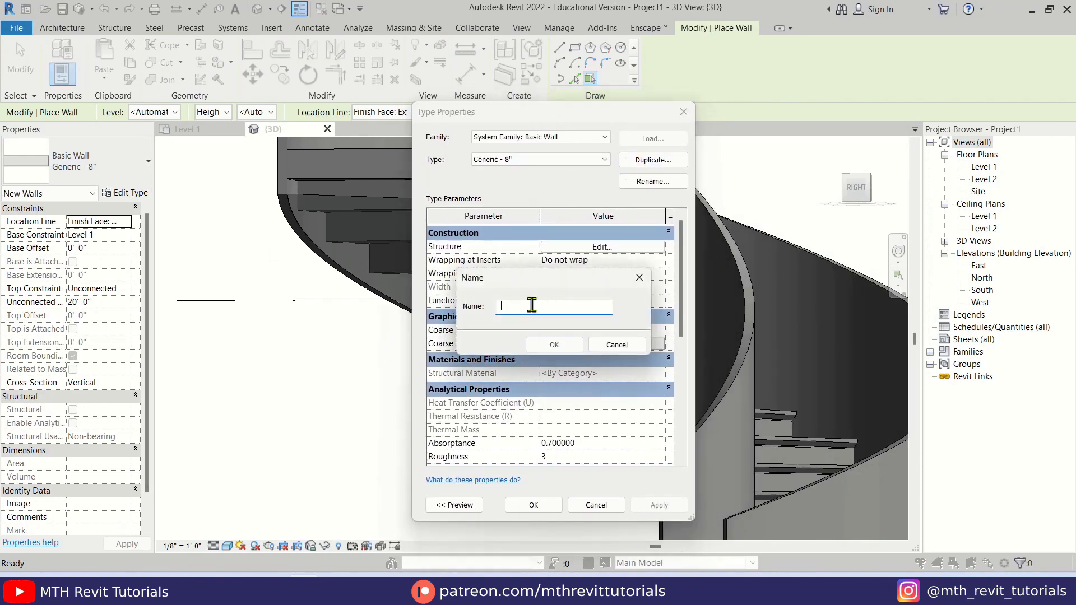
{"action": "type", "text": "Generic - 8\" 2"}
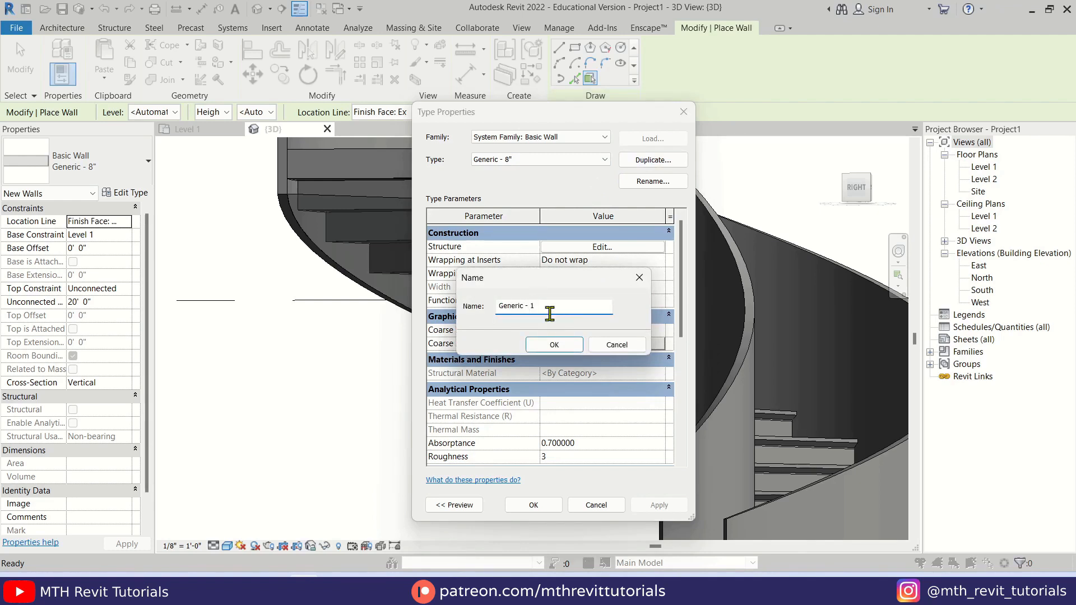
{"action": "left_click", "coordinate": [554, 346]}
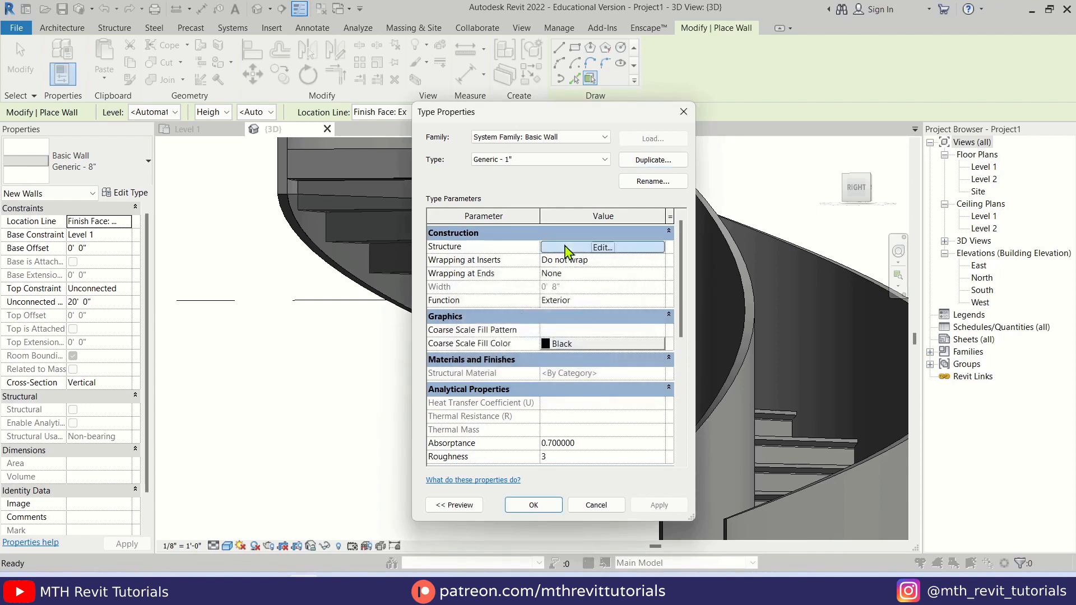
Step: Set the new type's structure to a single 1-inch layer and accept it
{"action": "left_click", "coordinate": [602, 246]}
{"action": "type", "text": "0' 1"}
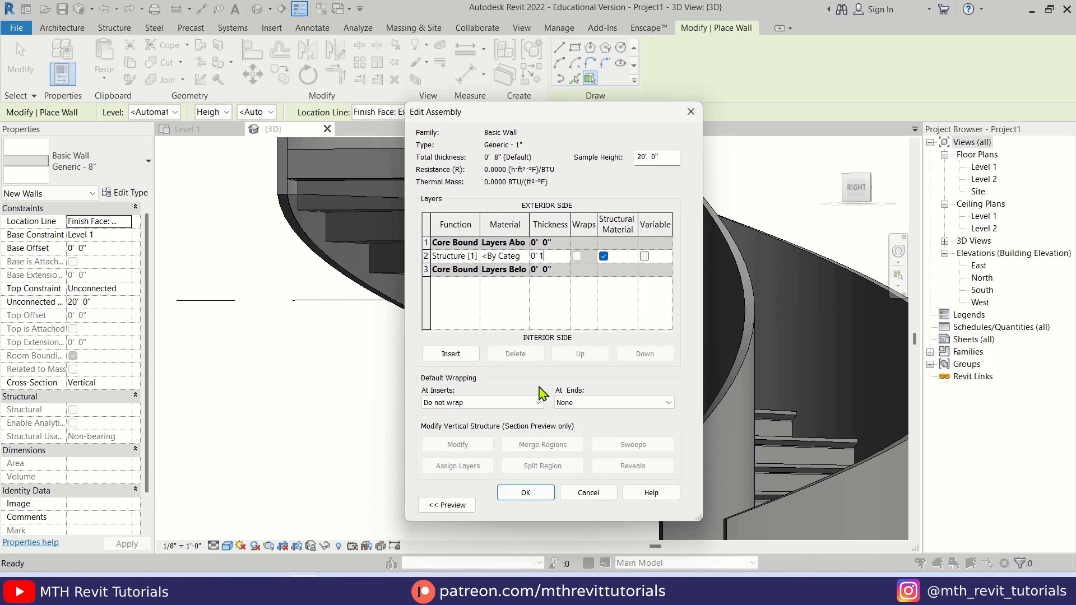
{"action": "left_click", "coordinate": [526, 493]}
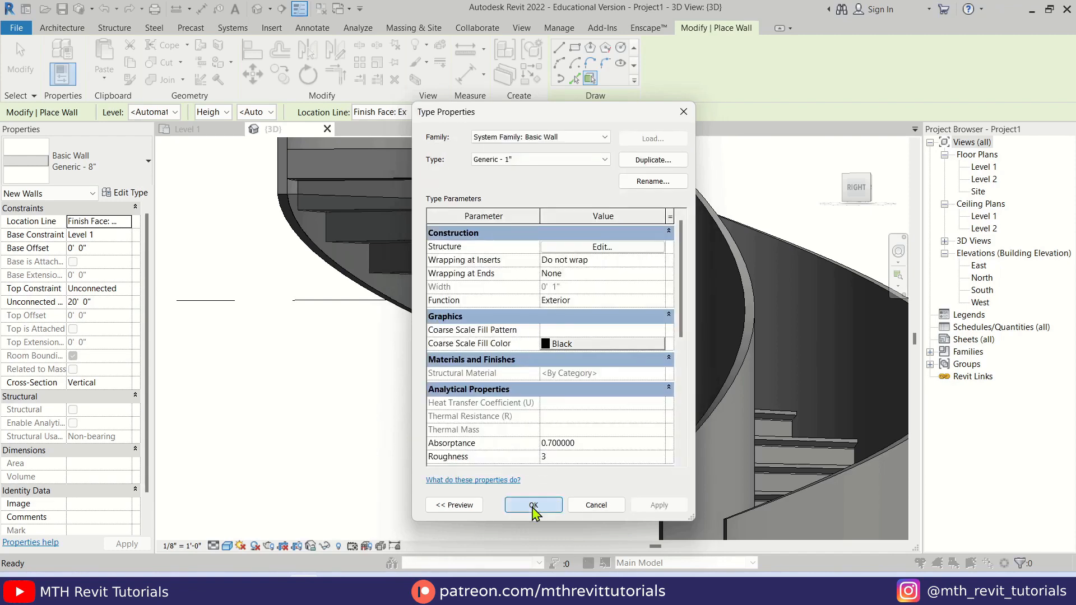
{"action": "left_click", "coordinate": [533, 505]}
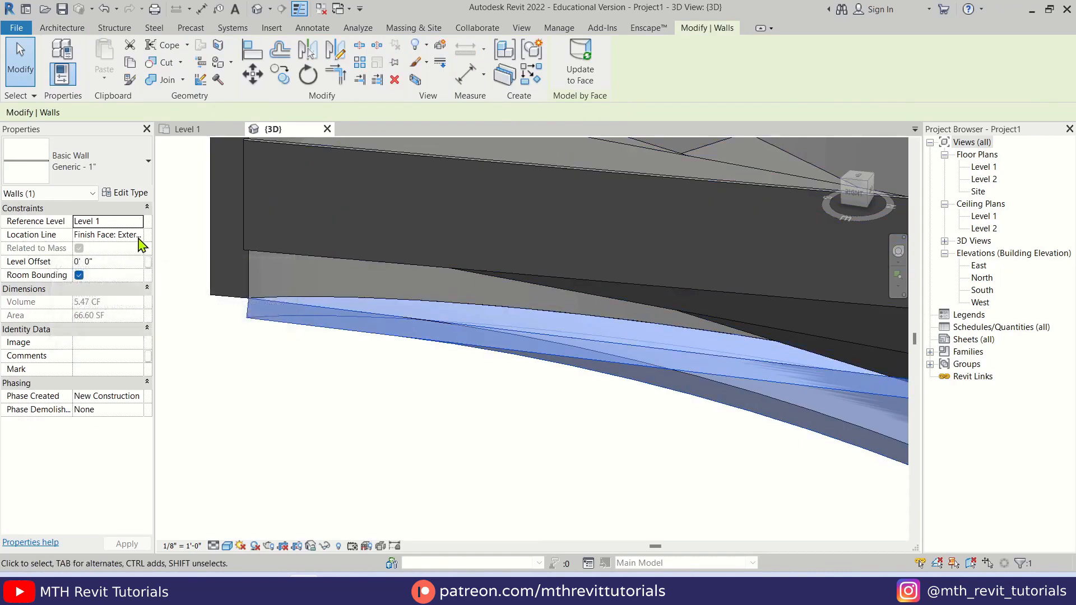
Step: Set the thin soffit wall's Location Line to Finish Face: Interior
{"action": "left_click", "coordinate": [139, 235]}
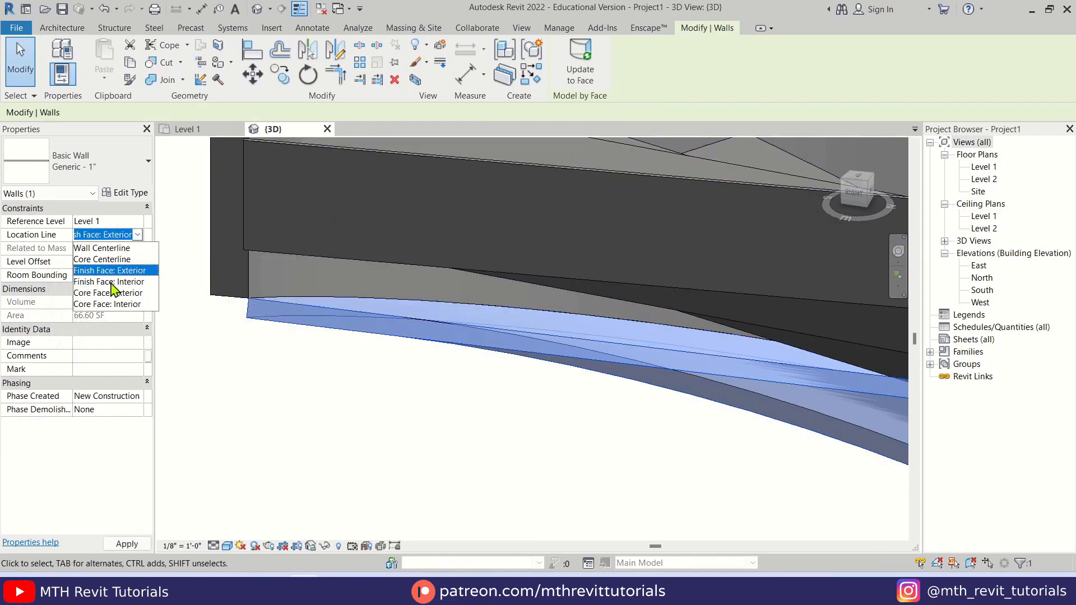
{"action": "left_click", "coordinate": [110, 283]}
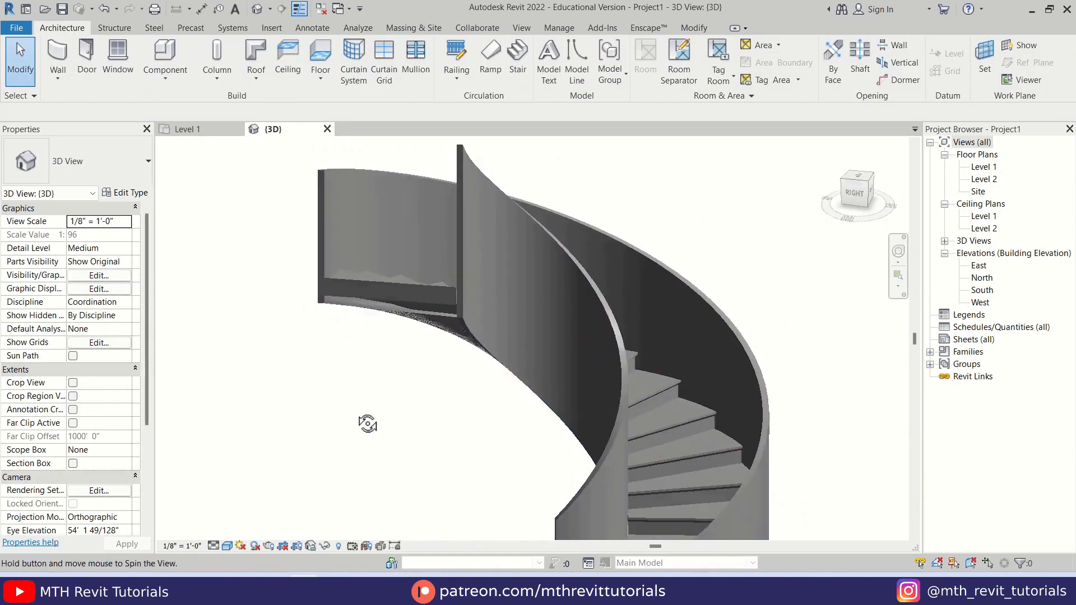
Step: Assign the Aluminum material to the stair's stringer supports
{"action": "left_click_drag", "start_coordinate": [367, 423], "coordinate": [562, 353]}
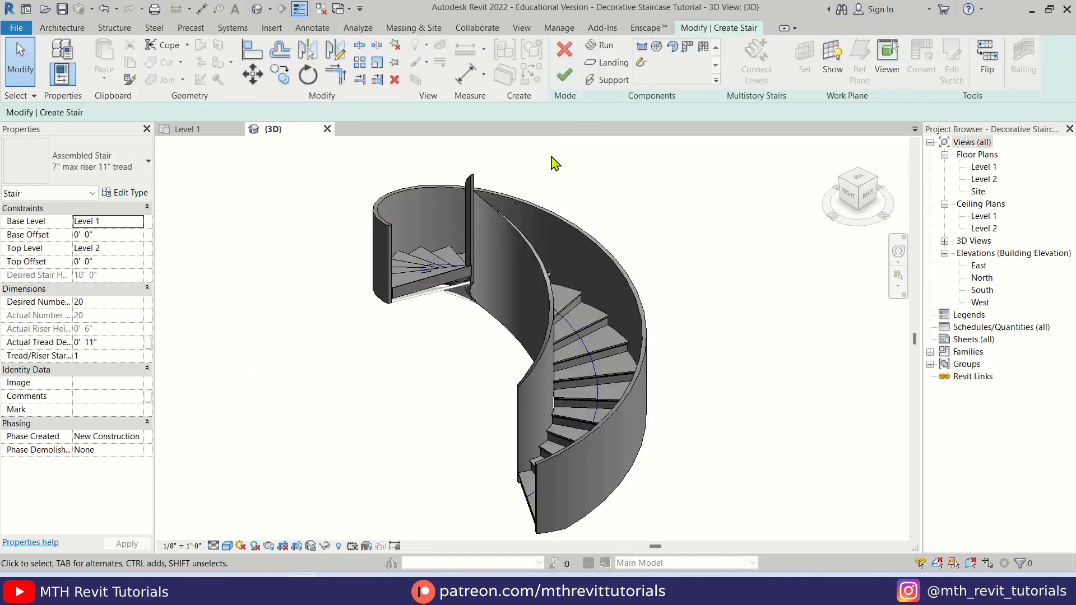
{"action": "left_click", "coordinate": [128, 192]}
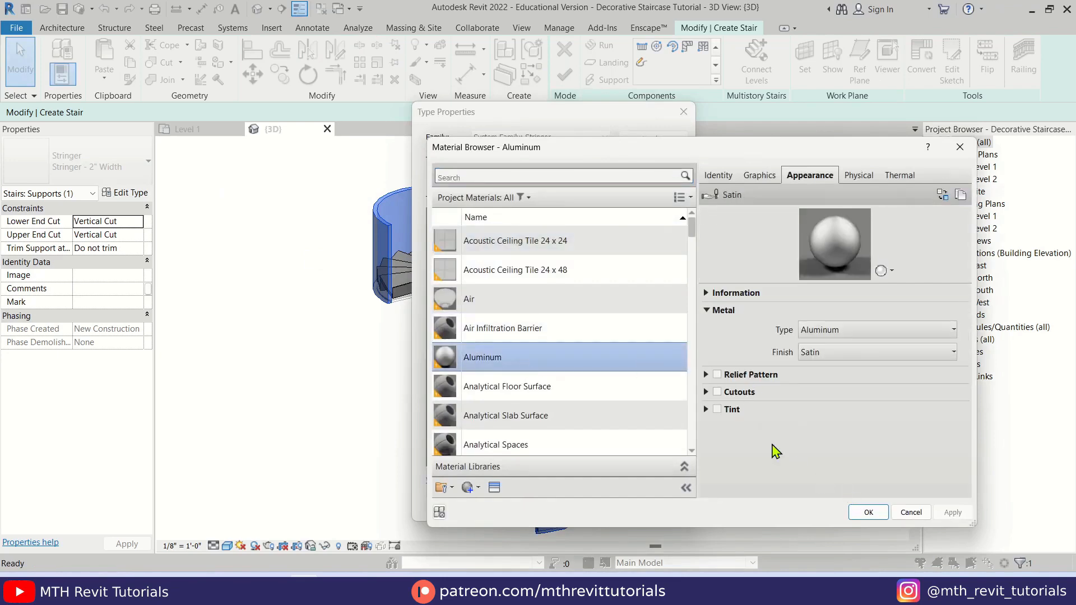
{"action": "left_click", "coordinate": [868, 512]}
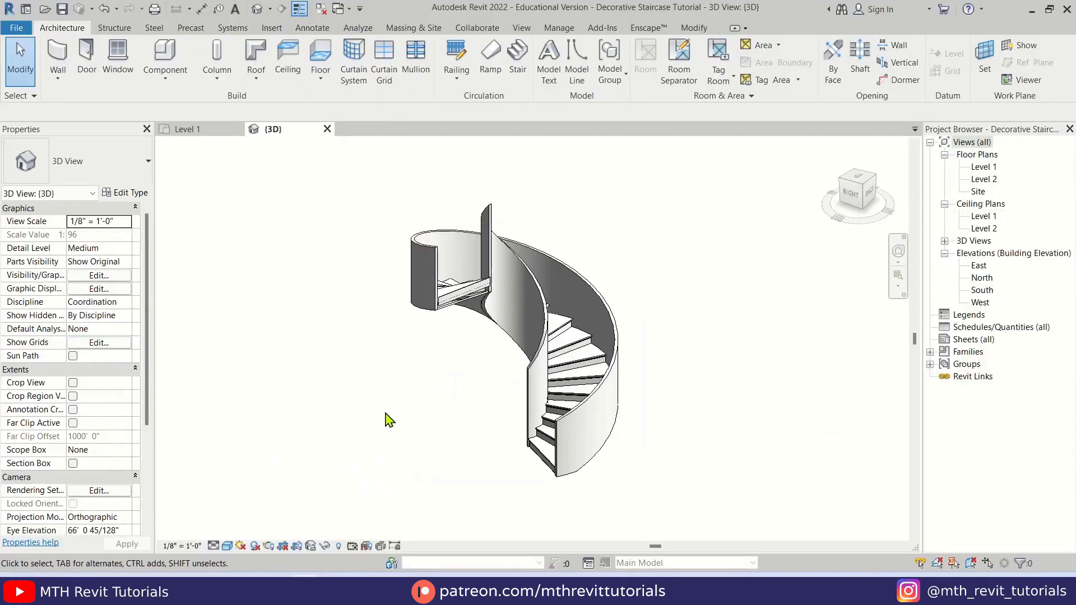
{"action": "mouse_move", "coordinate": [489, 409]}
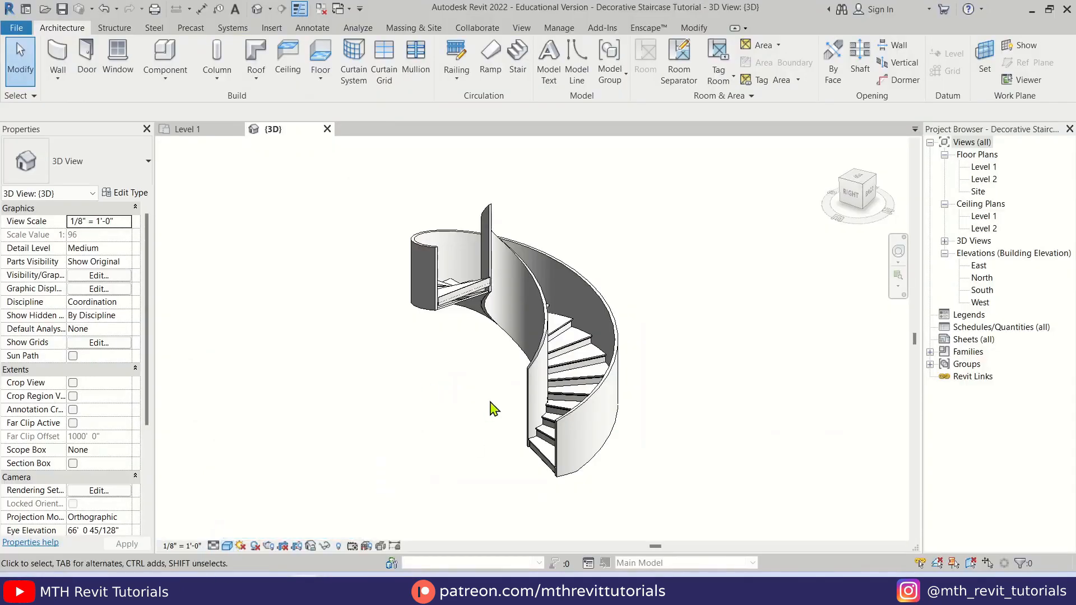
Step: Orbit the finished spiral staircase to review it from several angles
{"action": "left_click_drag", "start_coordinate": [495, 408], "coordinate": [358, 336]}
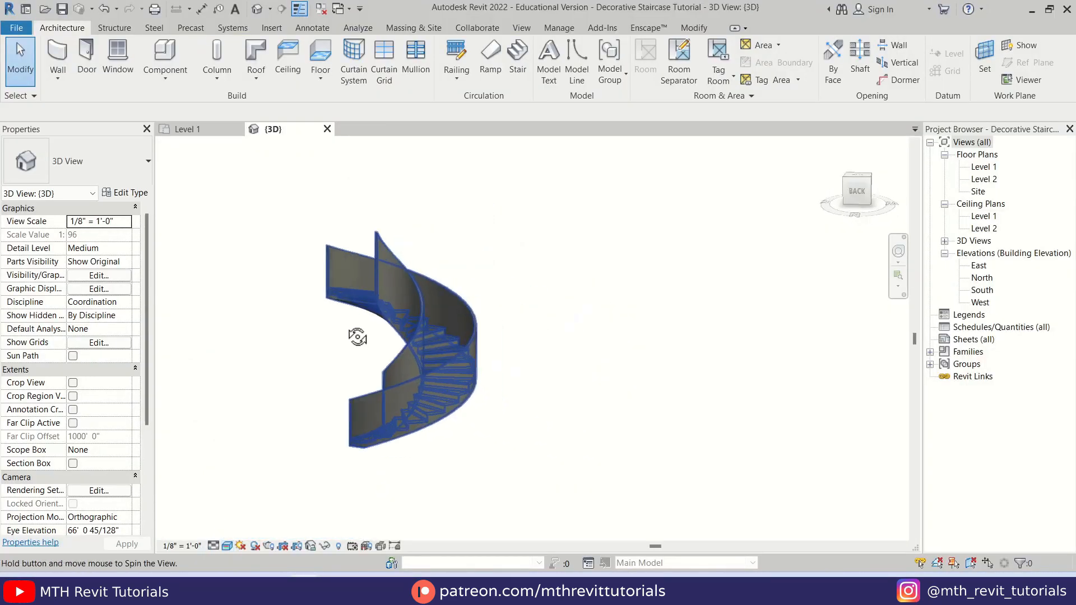
{"action": "left_click_drag", "start_coordinate": [356, 336], "coordinate": [491, 433]}
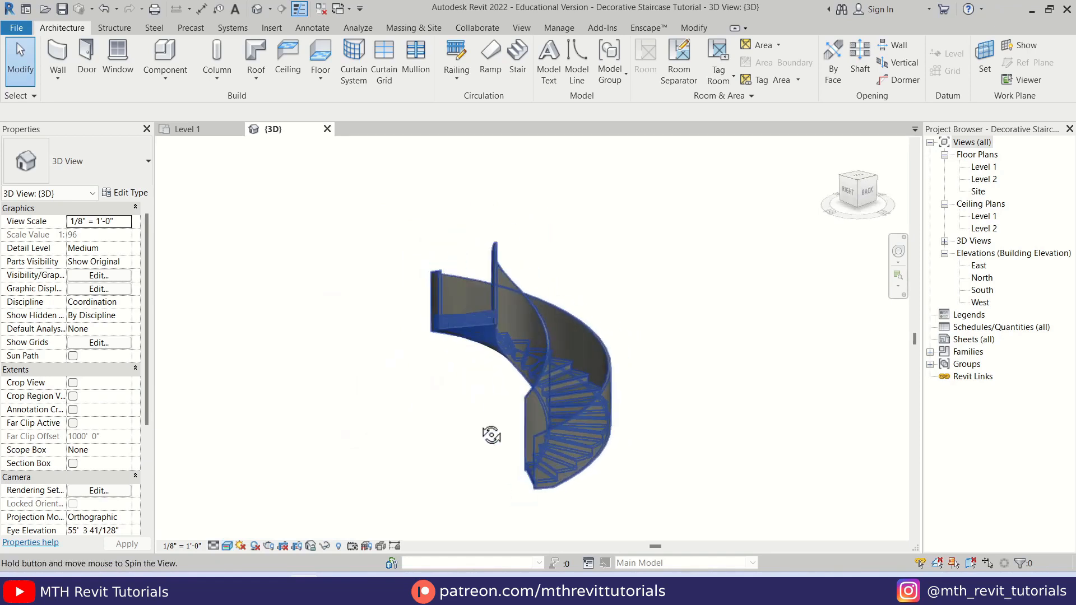